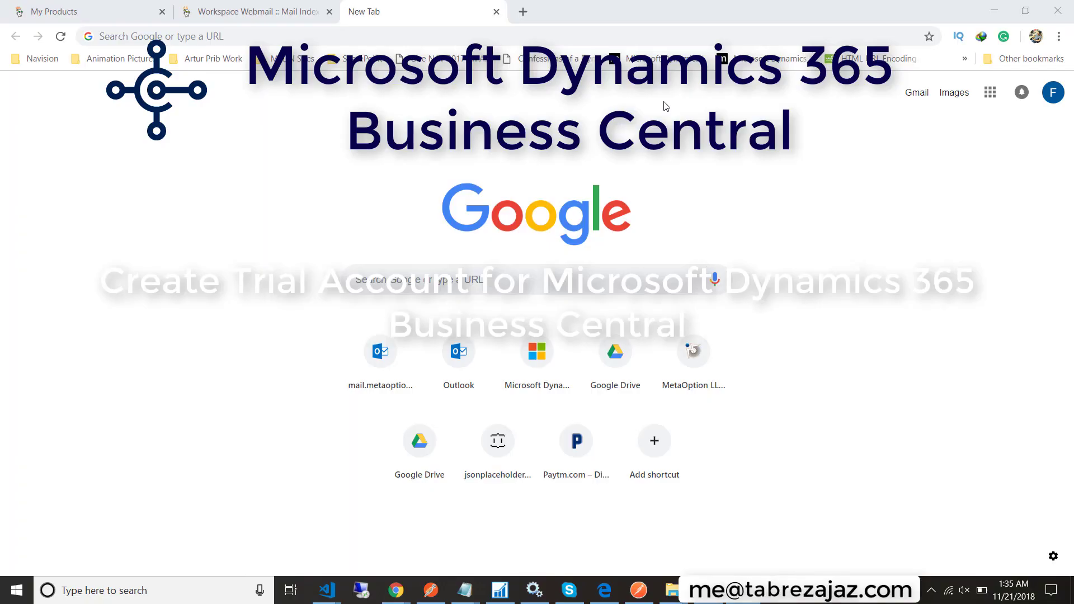
# Google 'Microsoft Dynamics 365 Business Central' and open its dynamics.microsoft.com overview page.
pyautogui.write('mic')
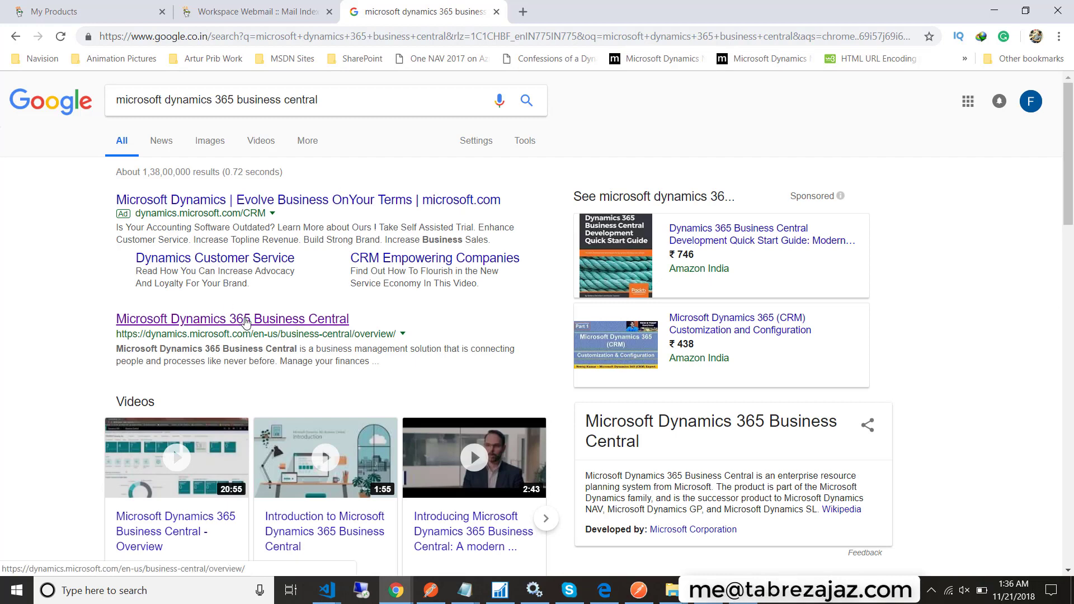
pyautogui.click(231, 318)
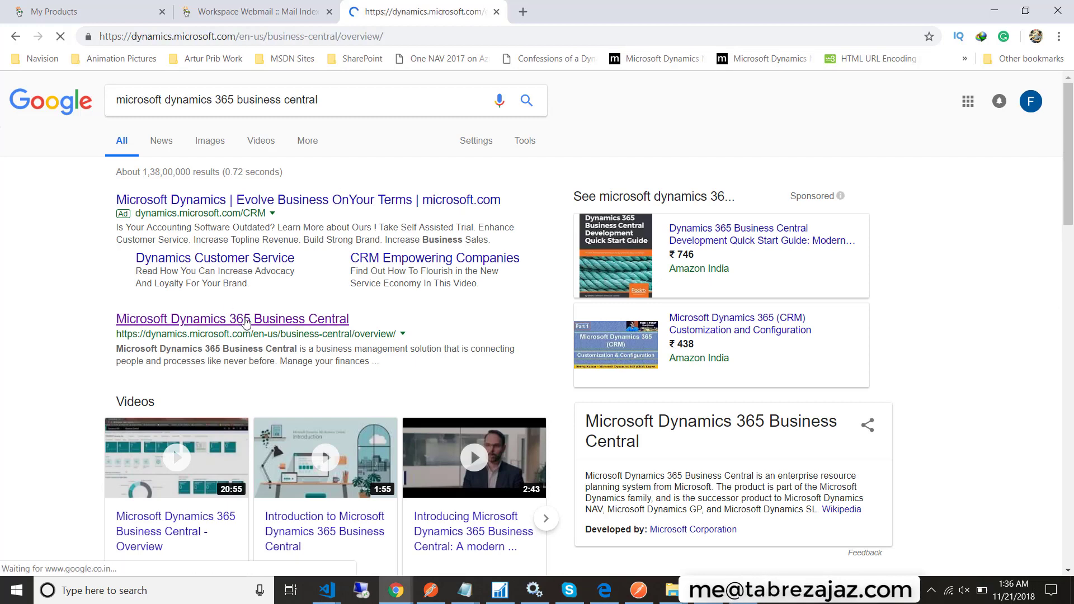
pyautogui.click(232, 318)
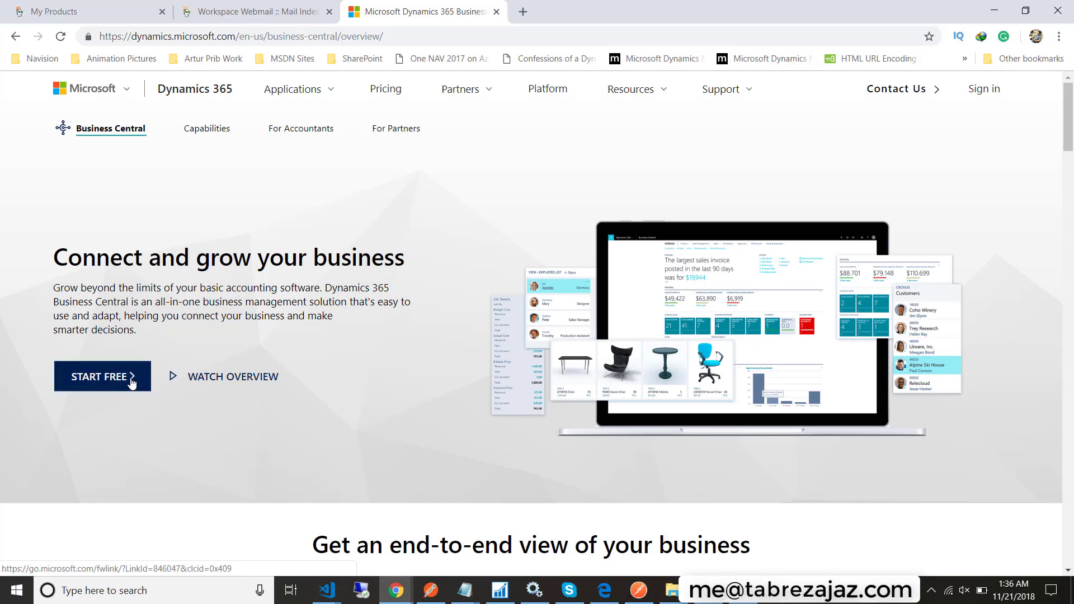
pyautogui.scroll(-3)
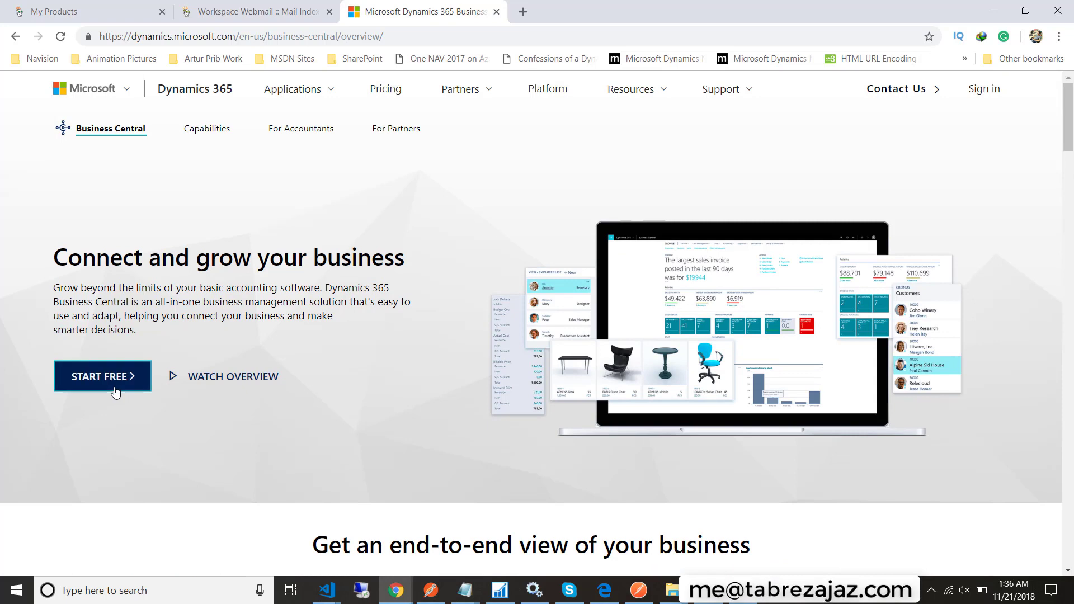
pyautogui.click(102, 376)
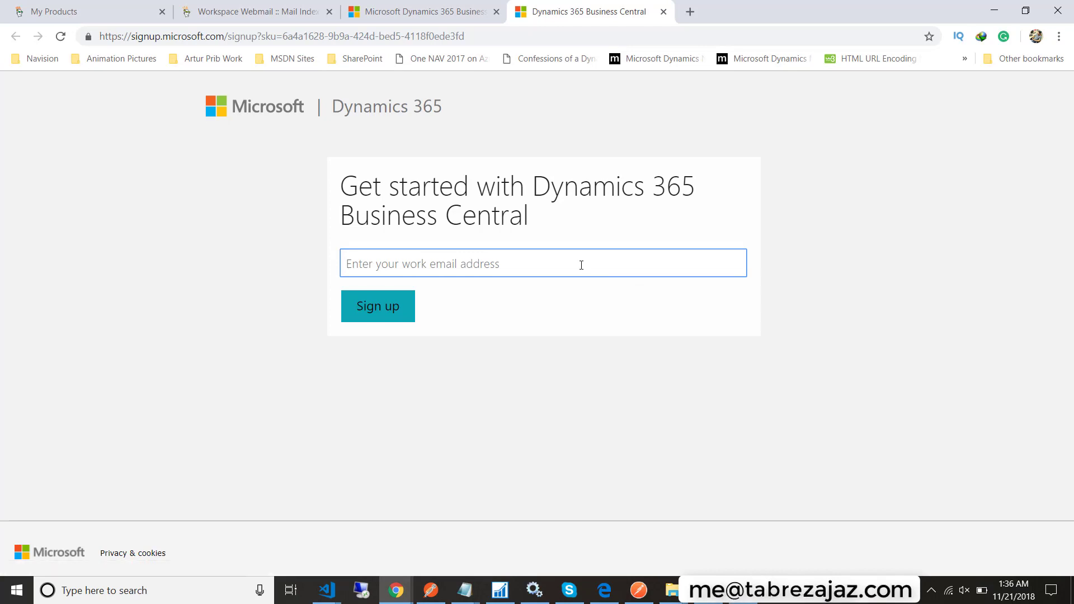
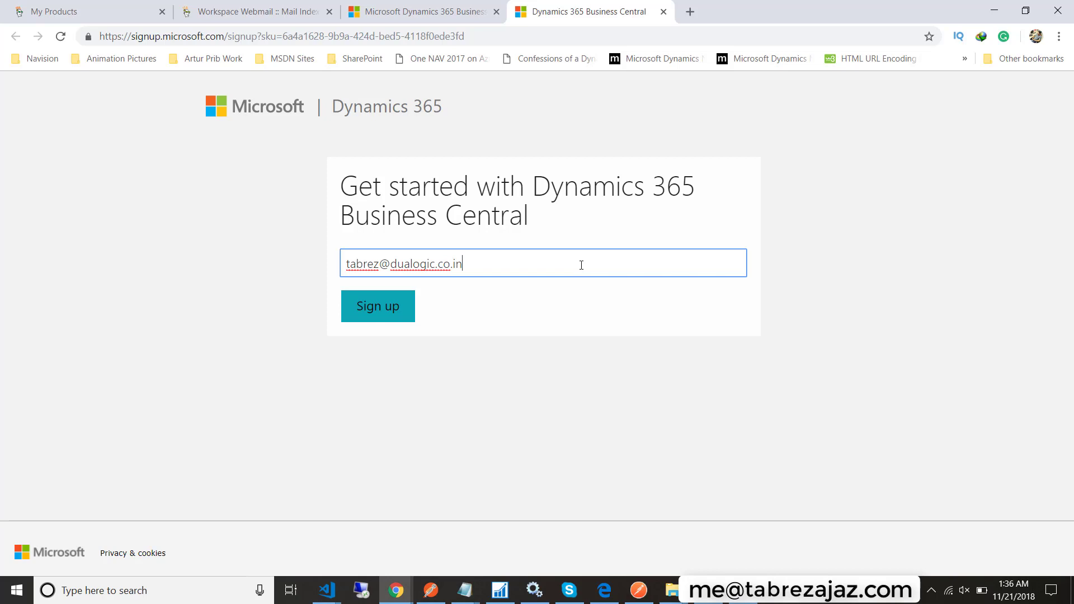
pyautogui.moveTo(402, 321)
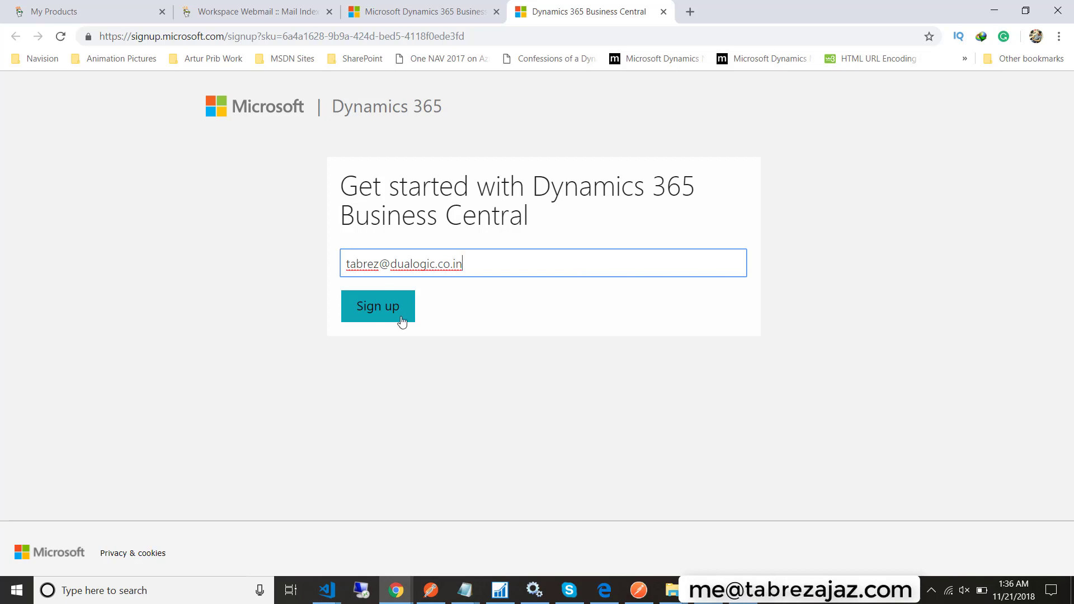
pyautogui.click(377, 306)
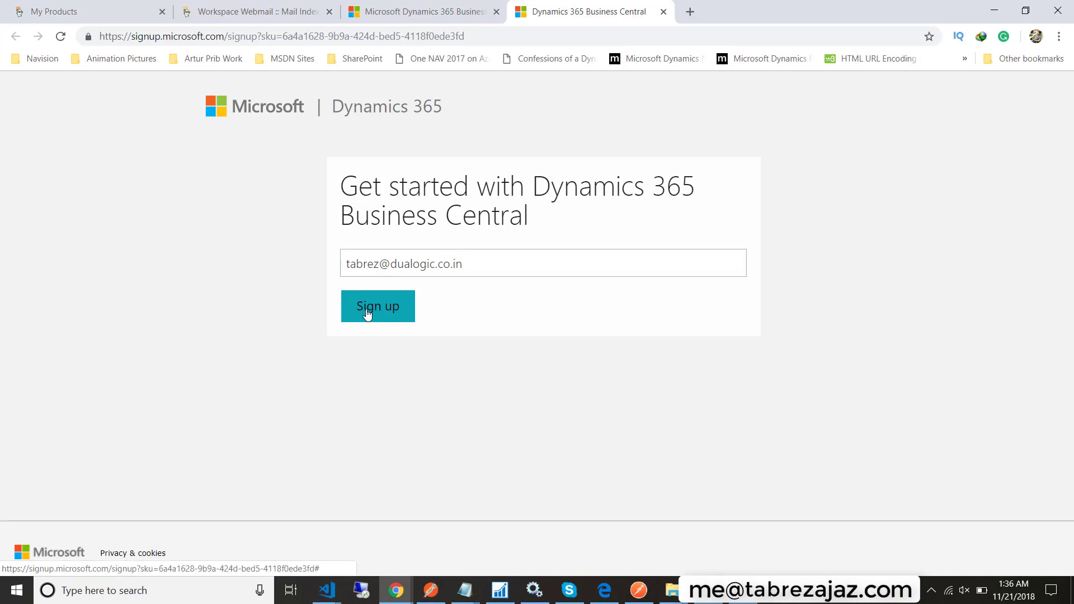
pyautogui.click(378, 306)
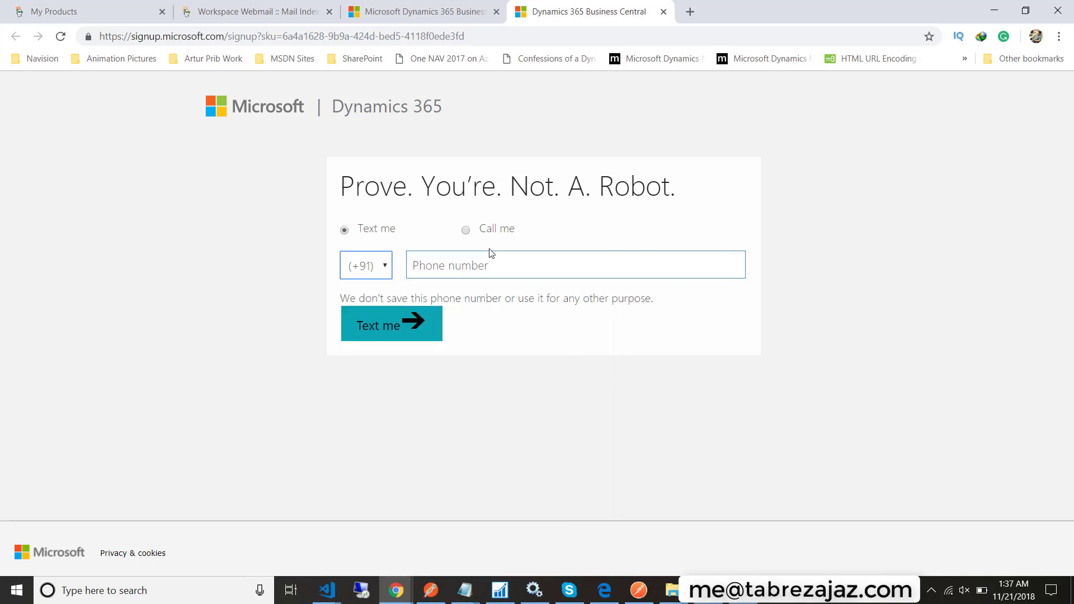
pyautogui.click(576, 265)
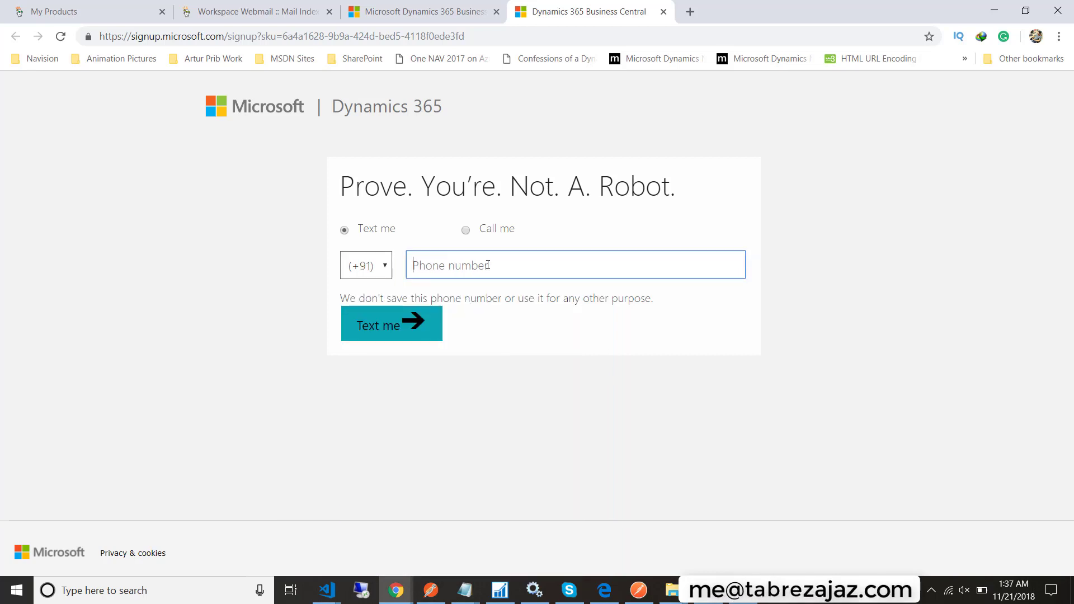
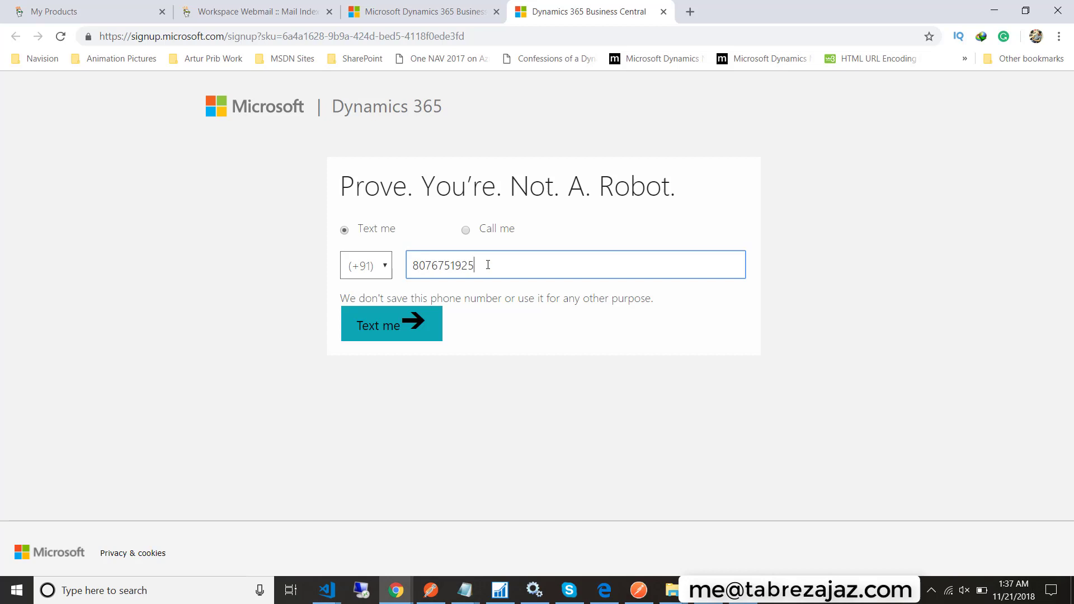
pyautogui.click(391, 324)
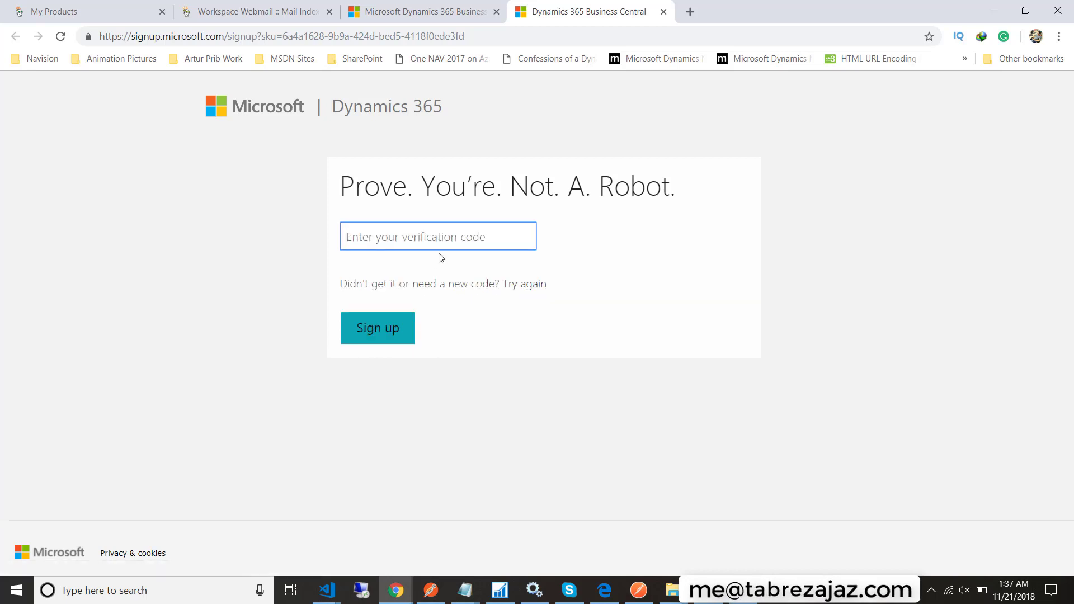
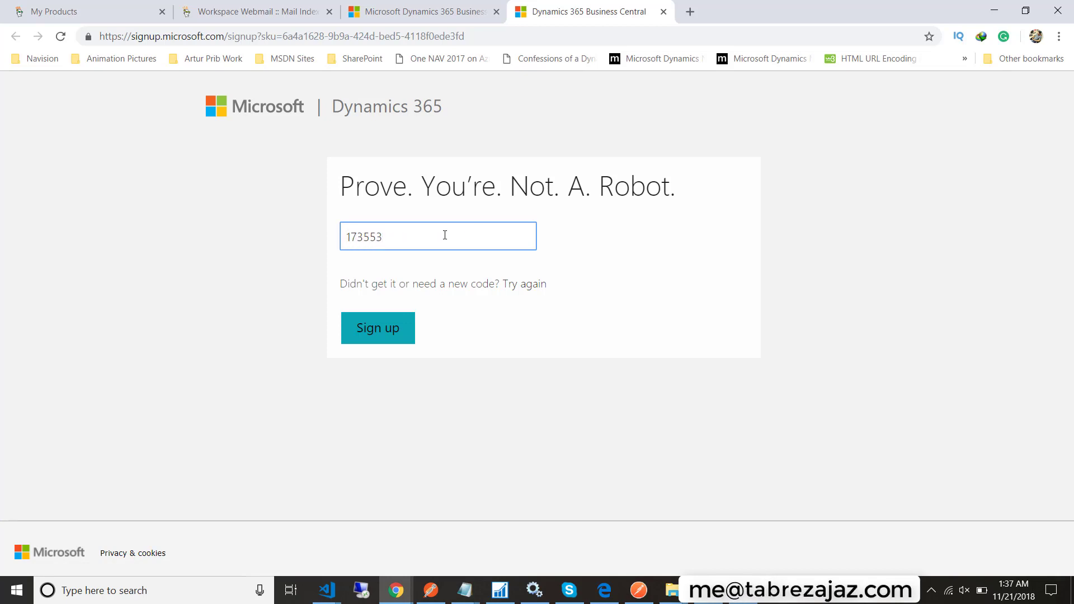
pyautogui.click(376, 328)
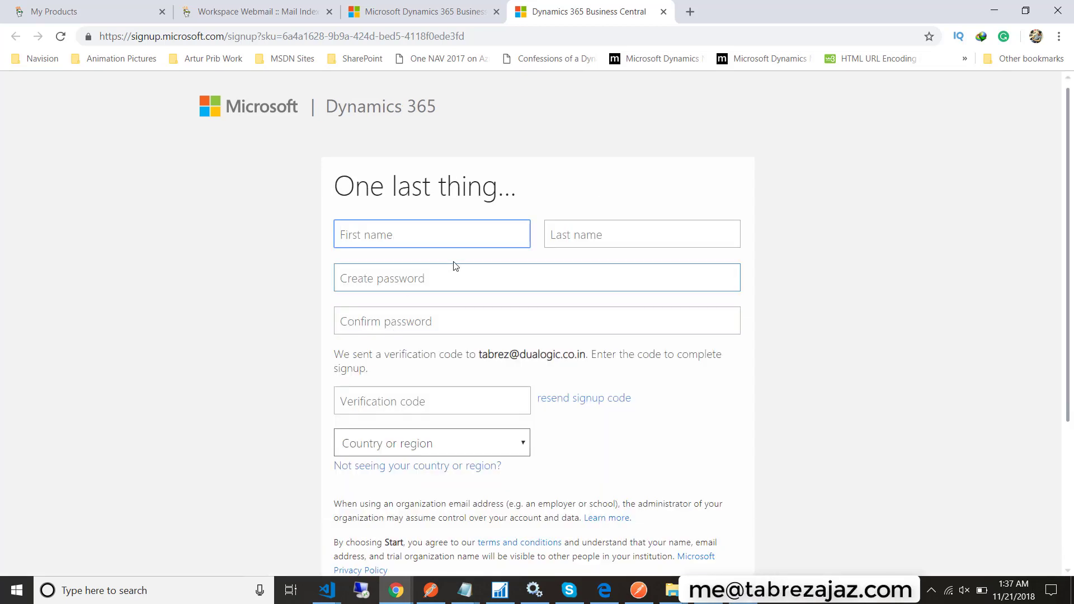
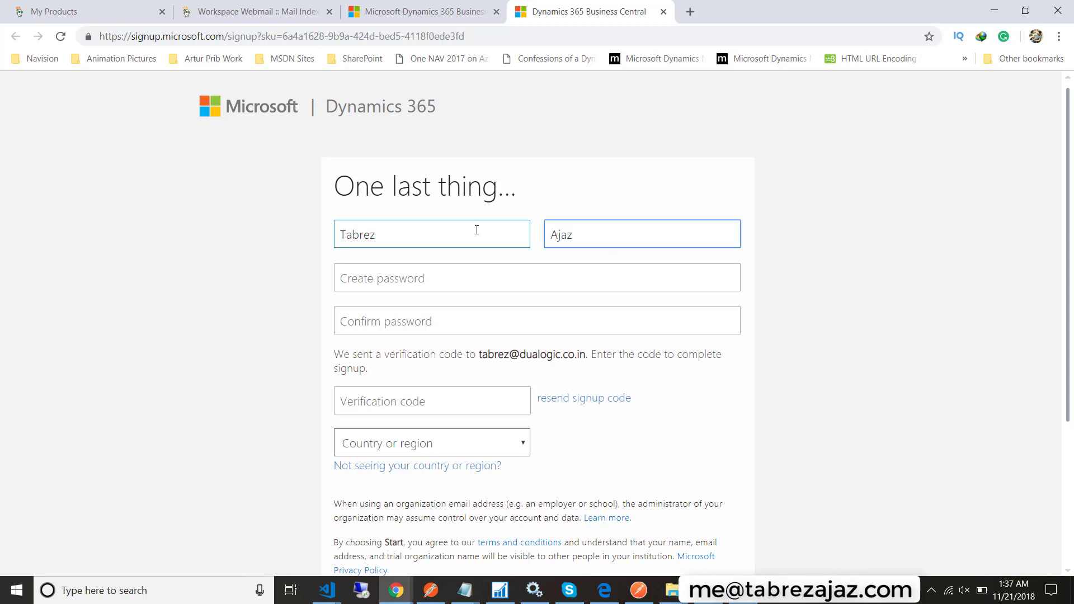
pyautogui.write('•••••')
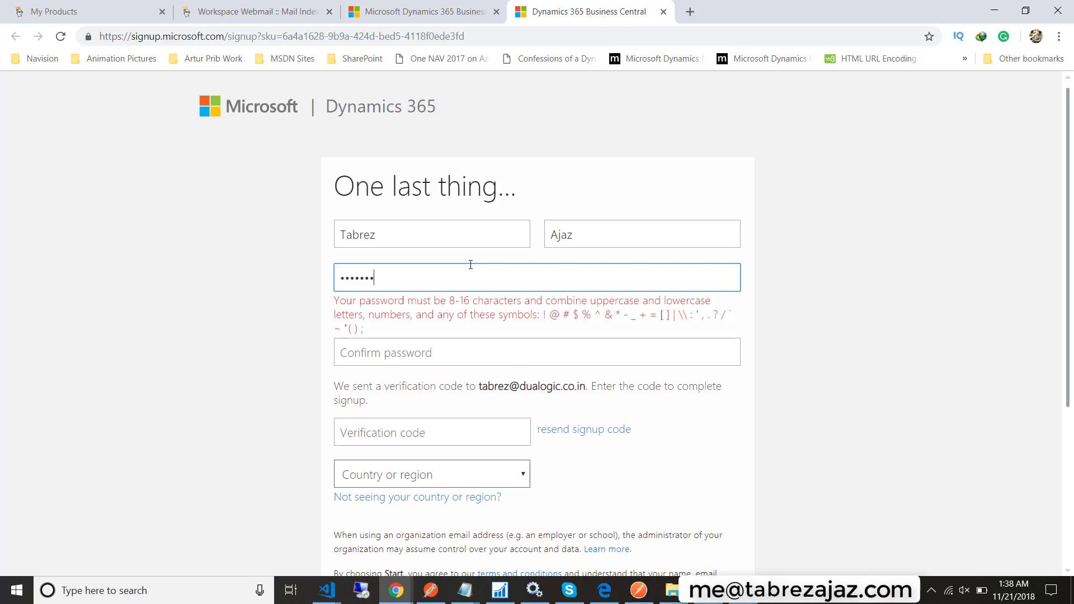
pyautogui.write('•••••')
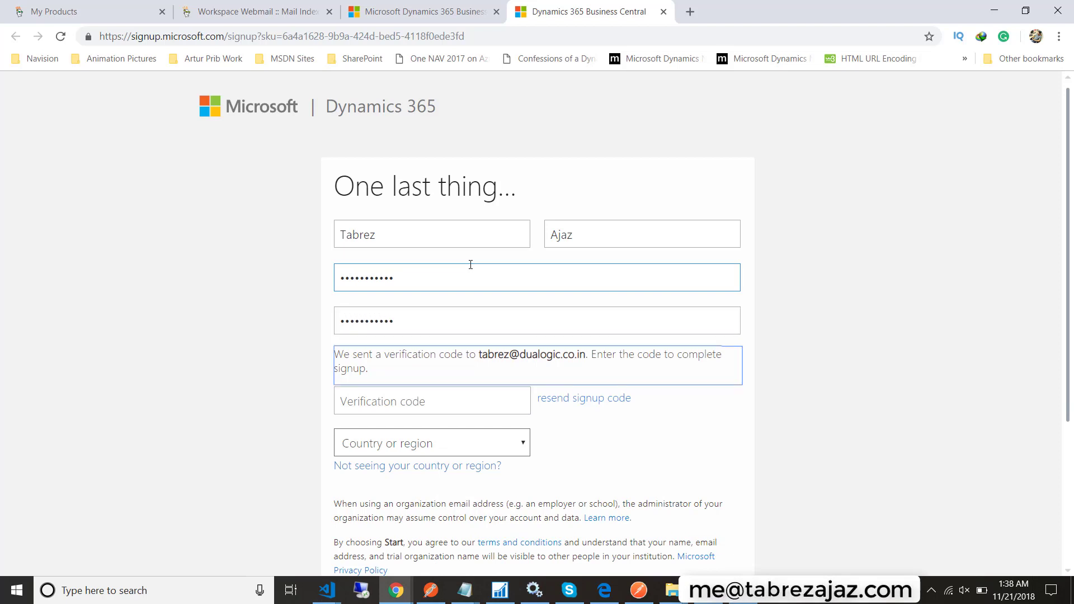
pyautogui.scroll(-3)
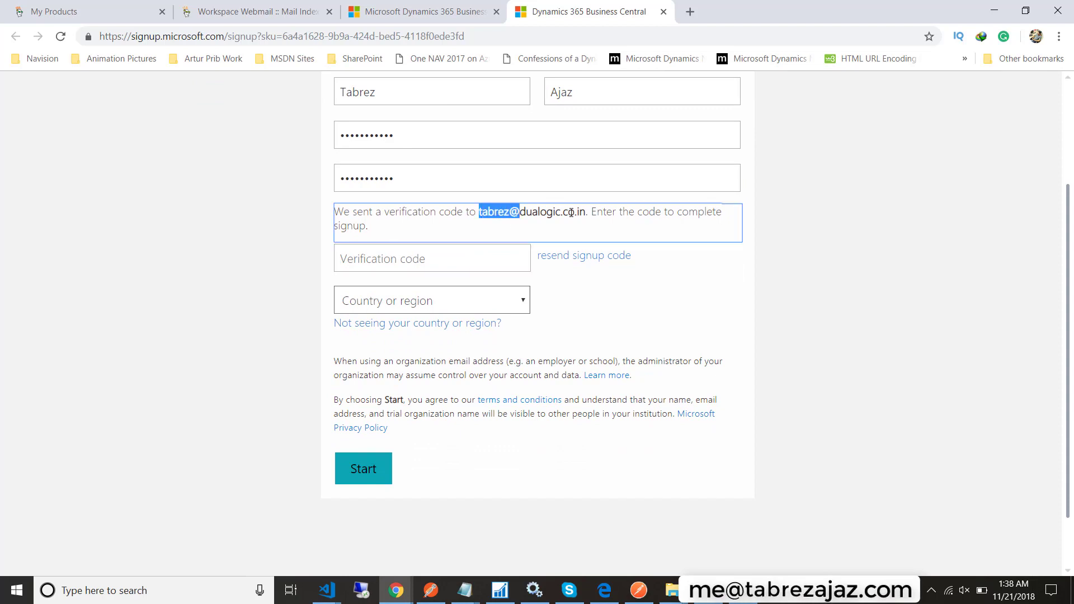
pyautogui.moveTo(254, 12)
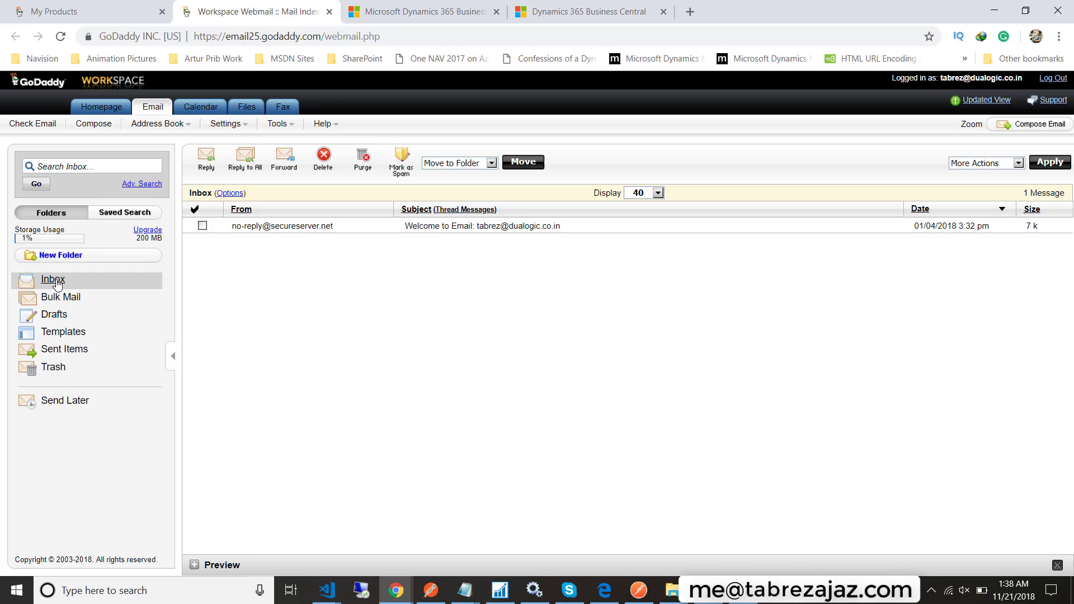
pyautogui.click(53, 278)
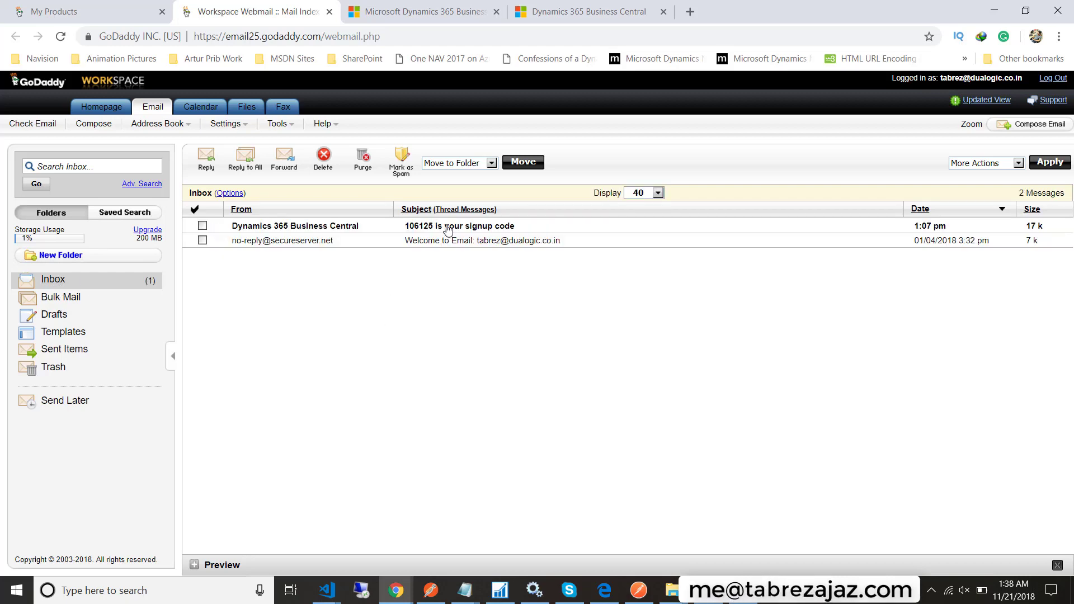
pyautogui.click(450, 226)
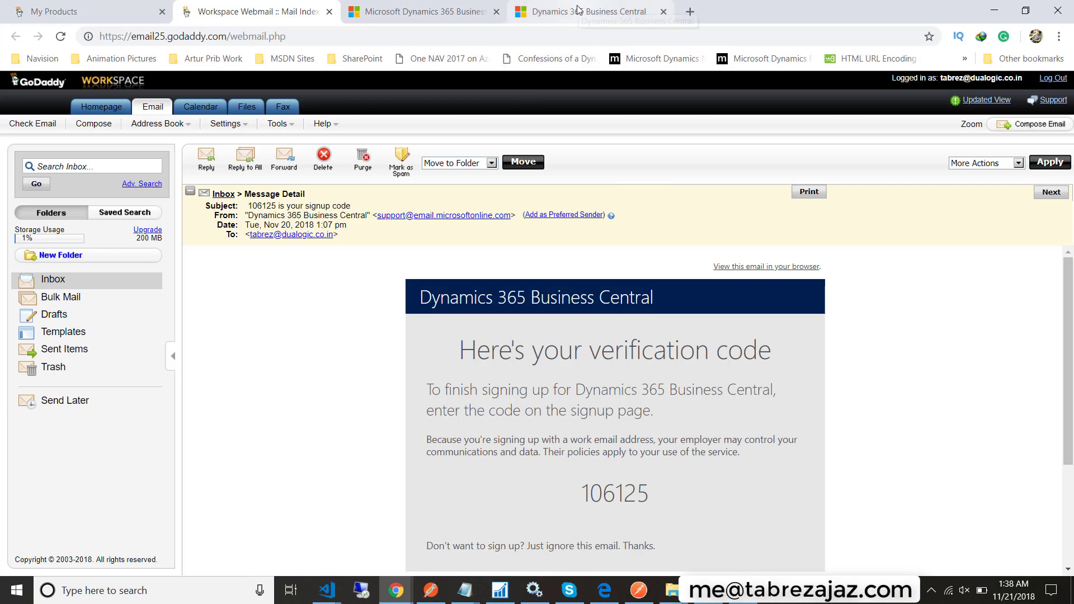
pyautogui.doubleClick(614, 492)
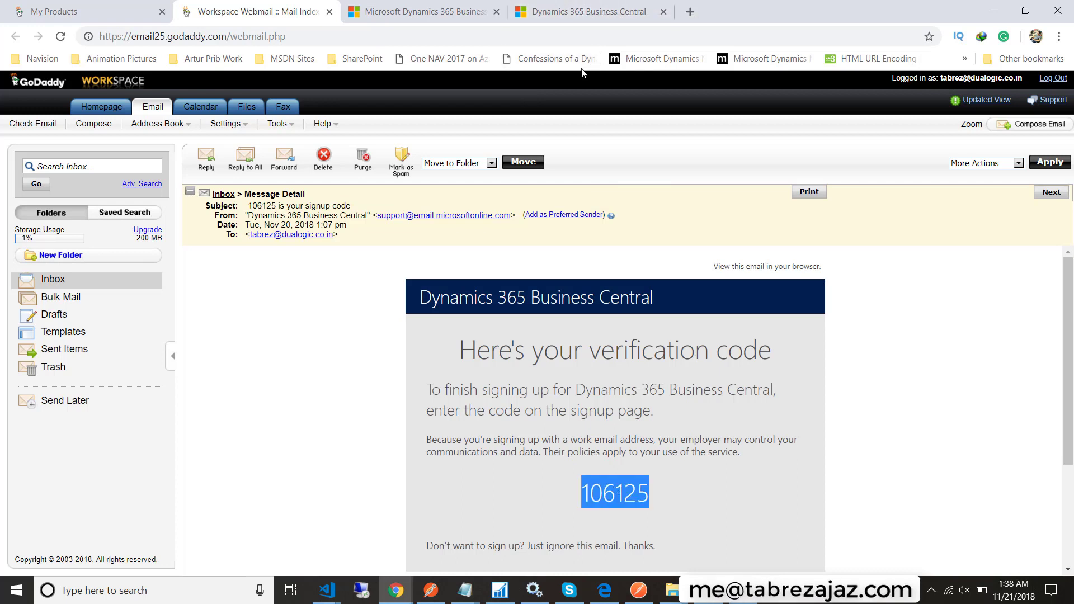
pyautogui.click(589, 11)
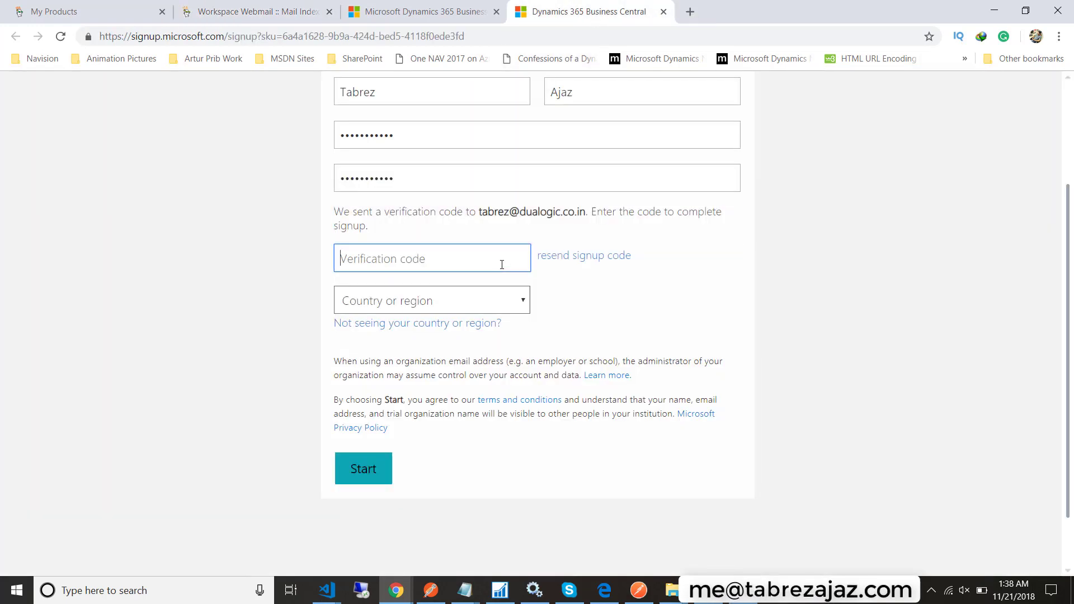
pyautogui.click(431, 300)
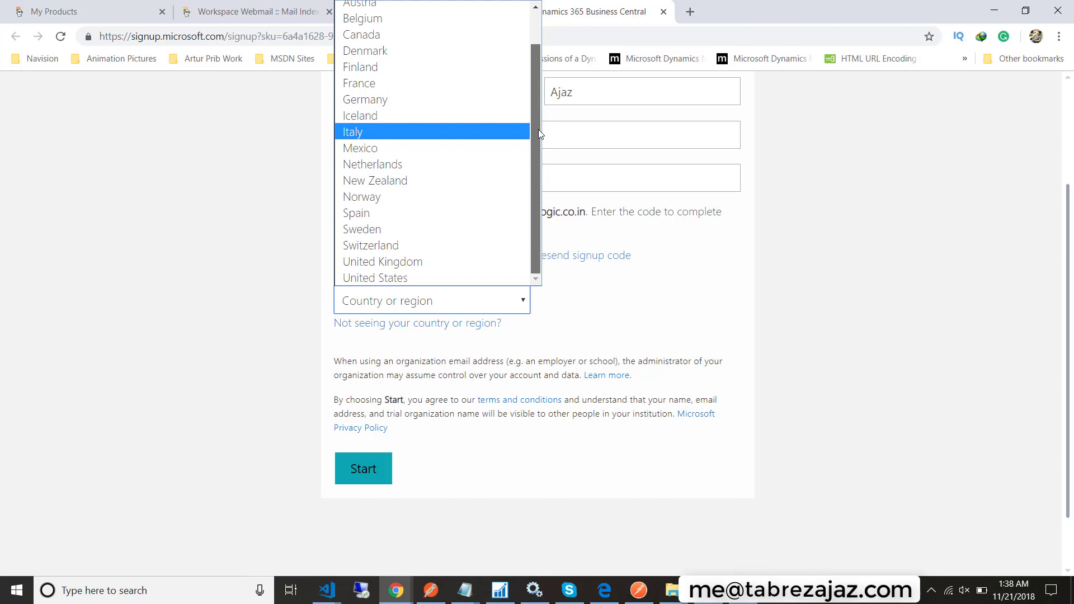
pyautogui.click(375, 277)
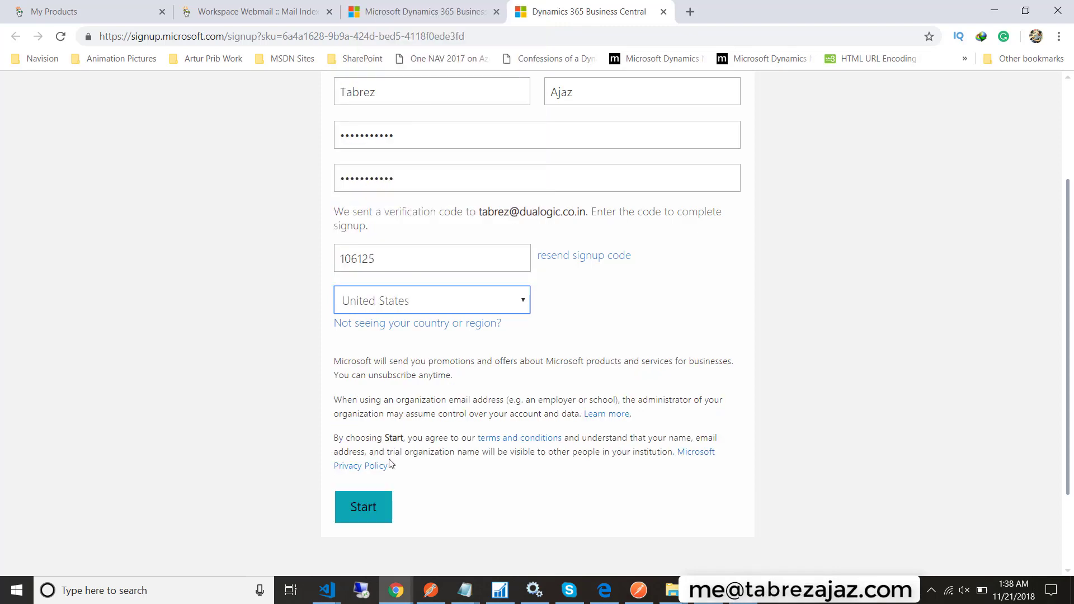
pyautogui.click(363, 507)
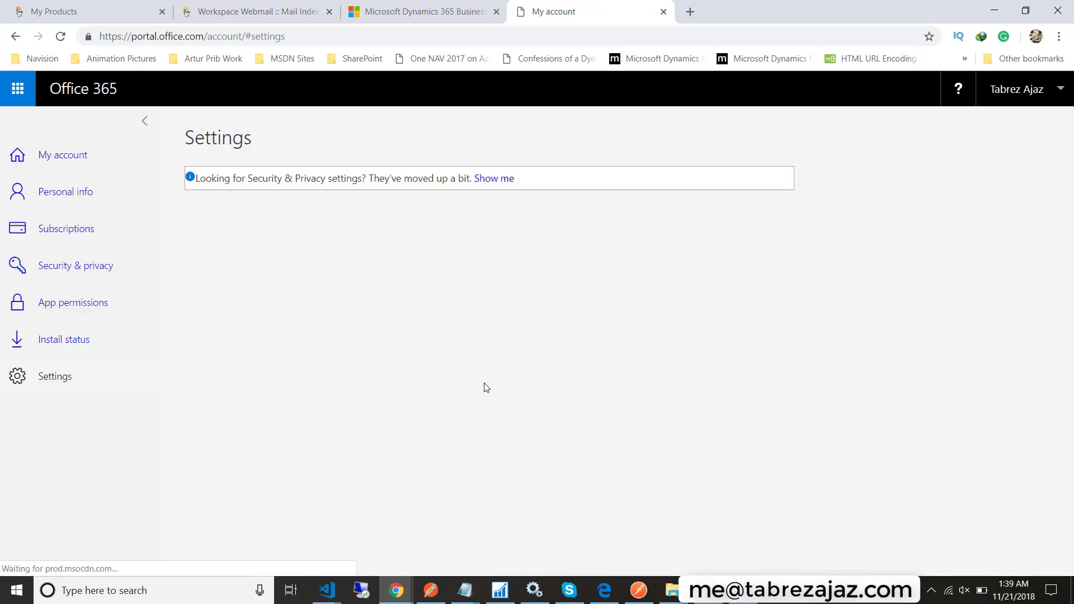
pyautogui.moveTo(54, 158)
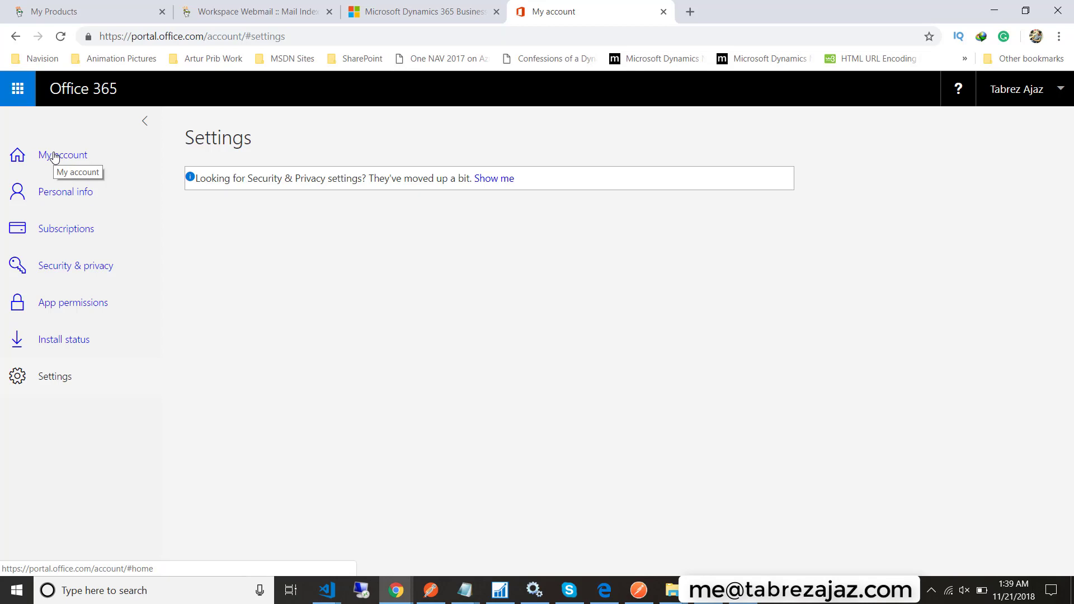
# Open the Admin app from the app launcher to reach the dualogic.co.in takeover page.
pyautogui.click(17, 89)
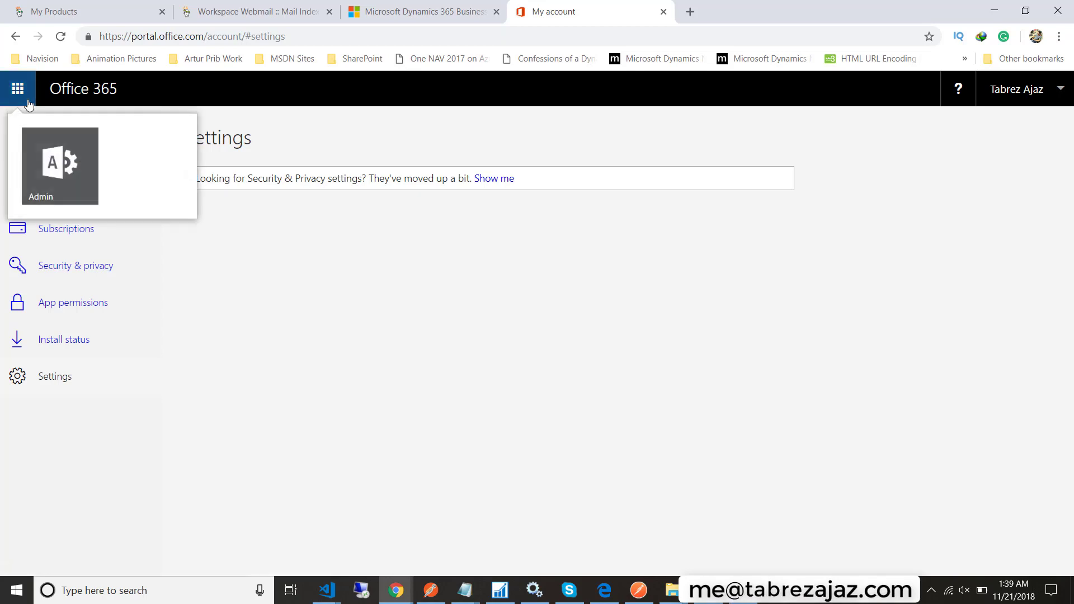
pyautogui.click(60, 163)
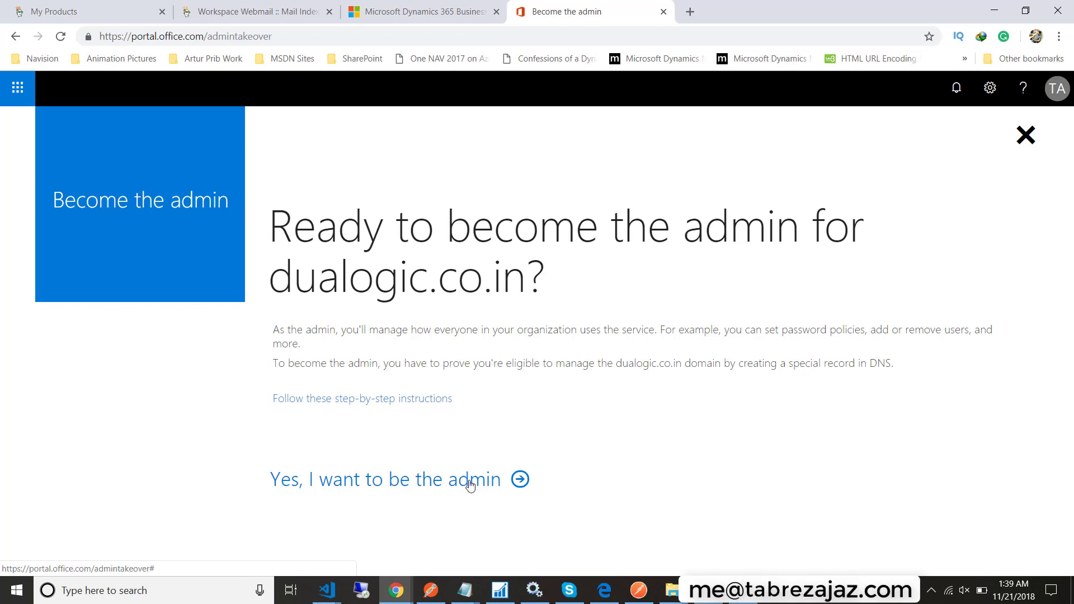
# Agree to become dualogic.co.in admin and copy the TXT verification value.
pyautogui.click(384, 479)
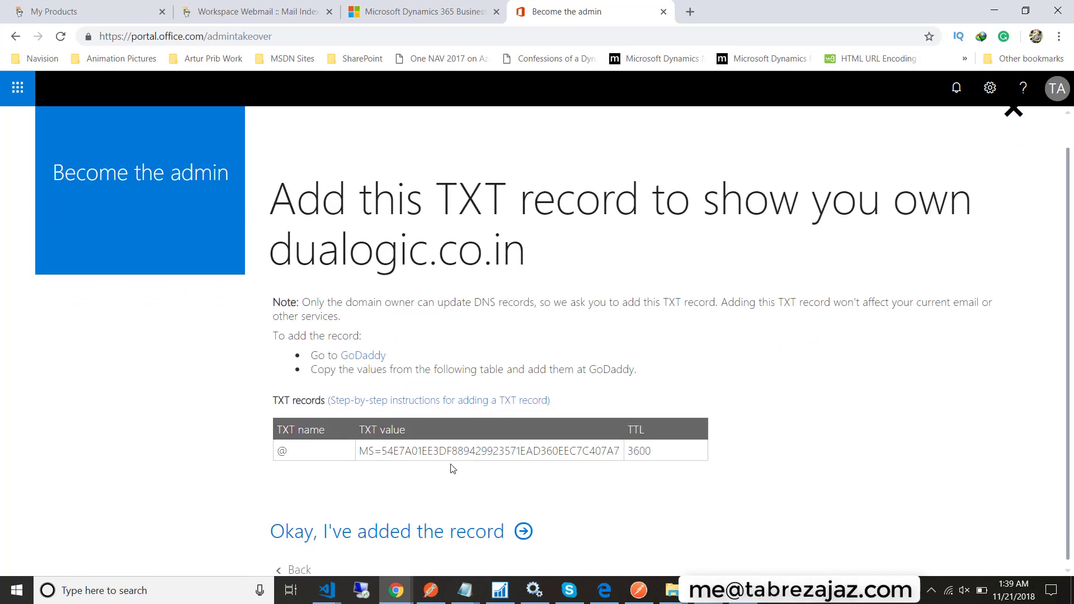
pyautogui.moveTo(322, 369); pyautogui.dragTo(635, 369)
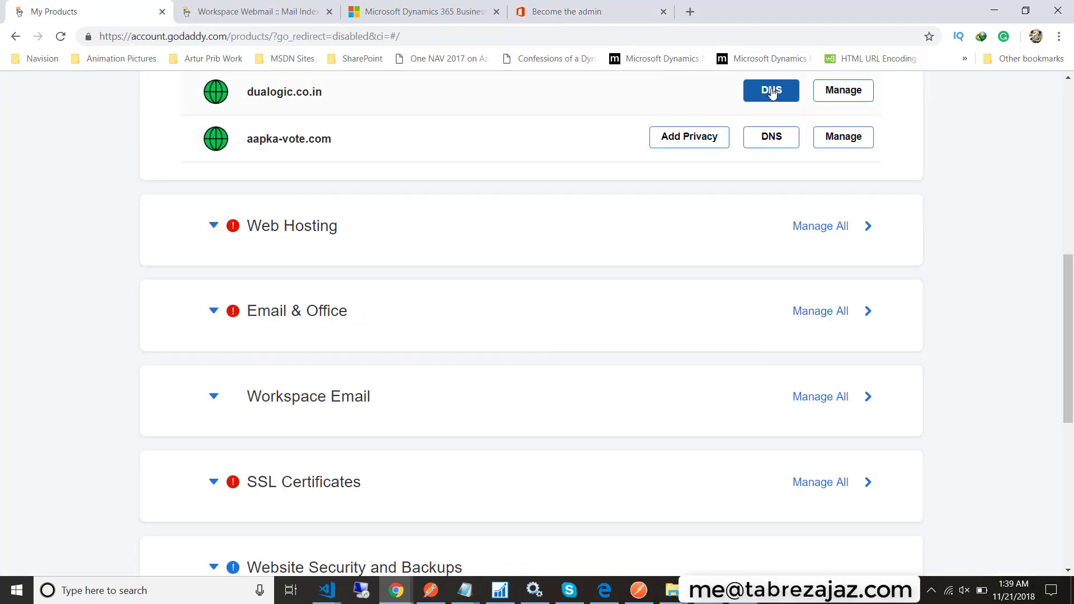
# Save a dualogic.co.in TXT record with host @, the MS=9923571EAD… value, TTL 1 Hour.
pyautogui.click(770, 89)
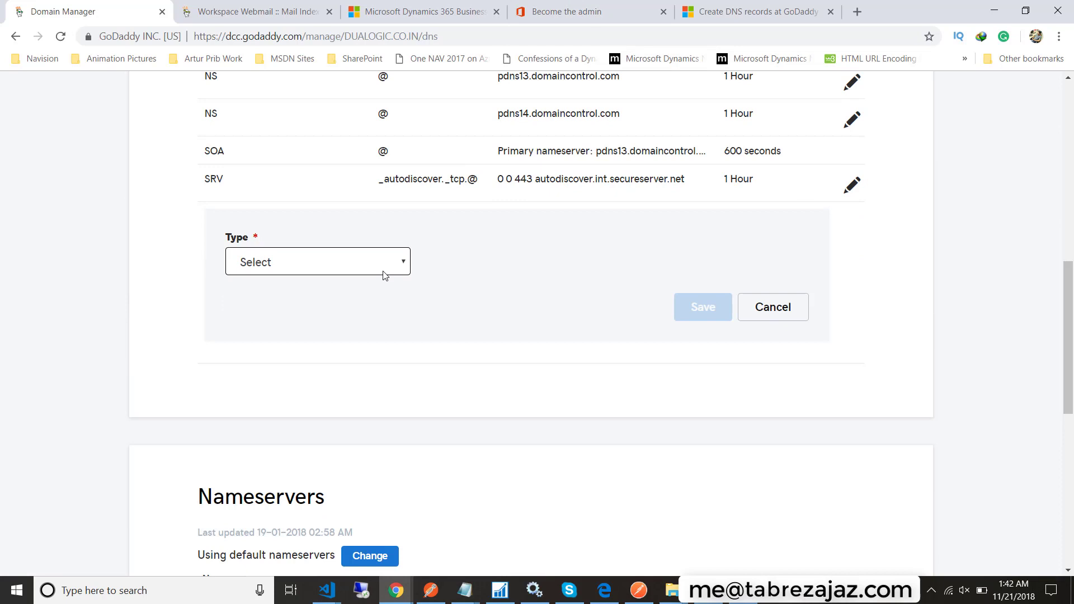
pyautogui.click(317, 262)
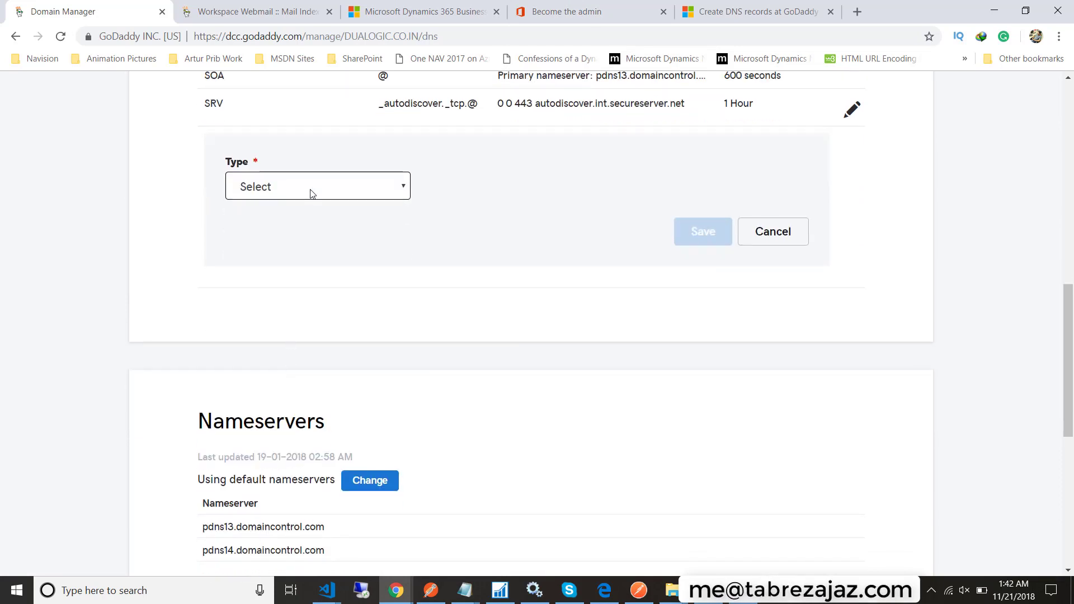
pyautogui.click(317, 186)
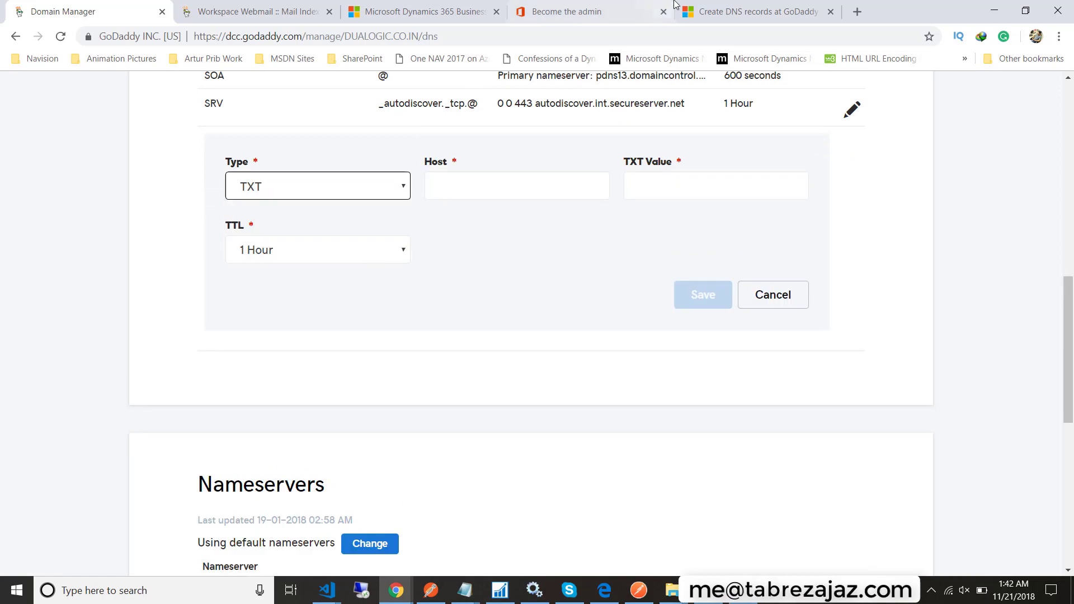
pyautogui.click(589, 12)
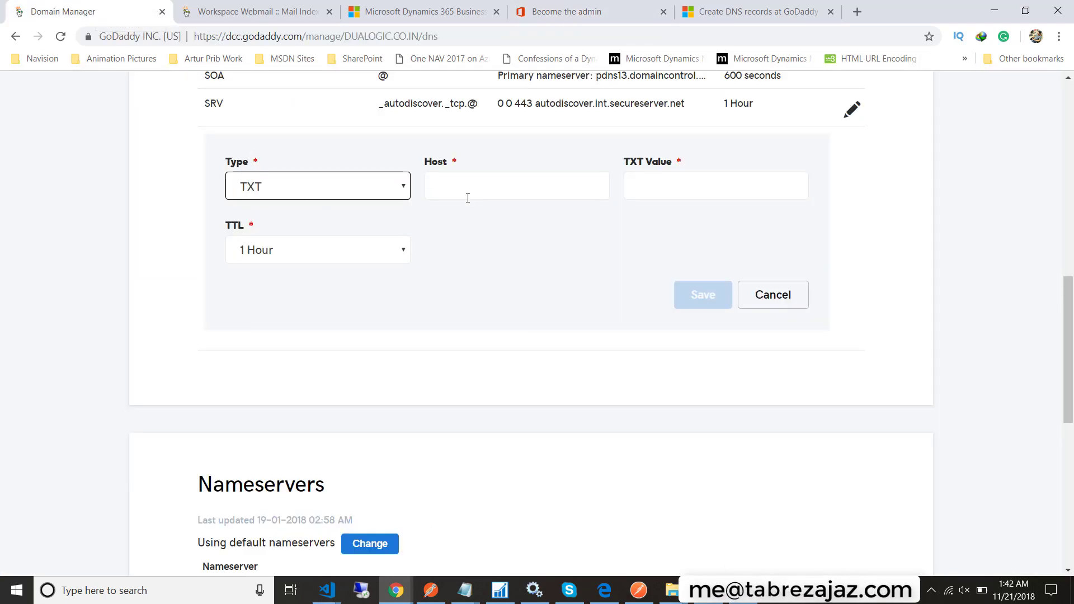
pyautogui.write('@')
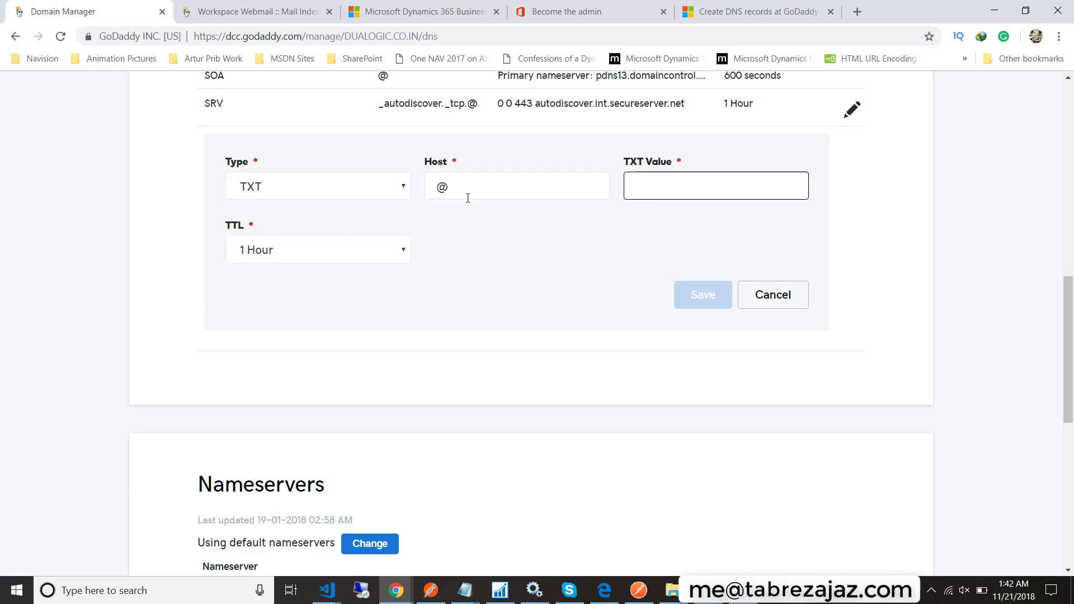
pyautogui.write('9923571EAD360EEC7C407A7')
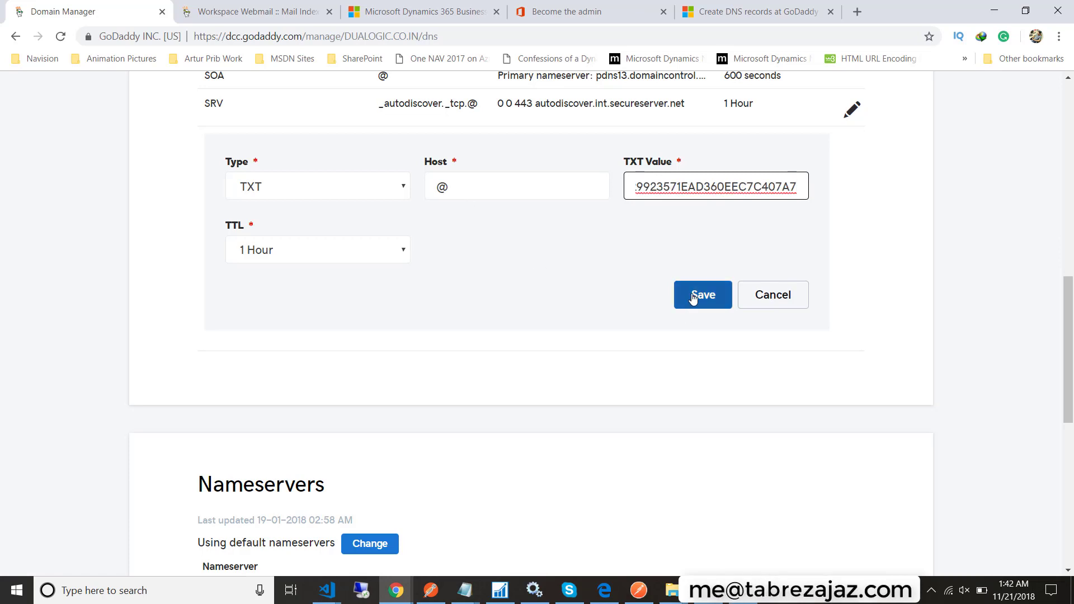
pyautogui.click(584, 12)
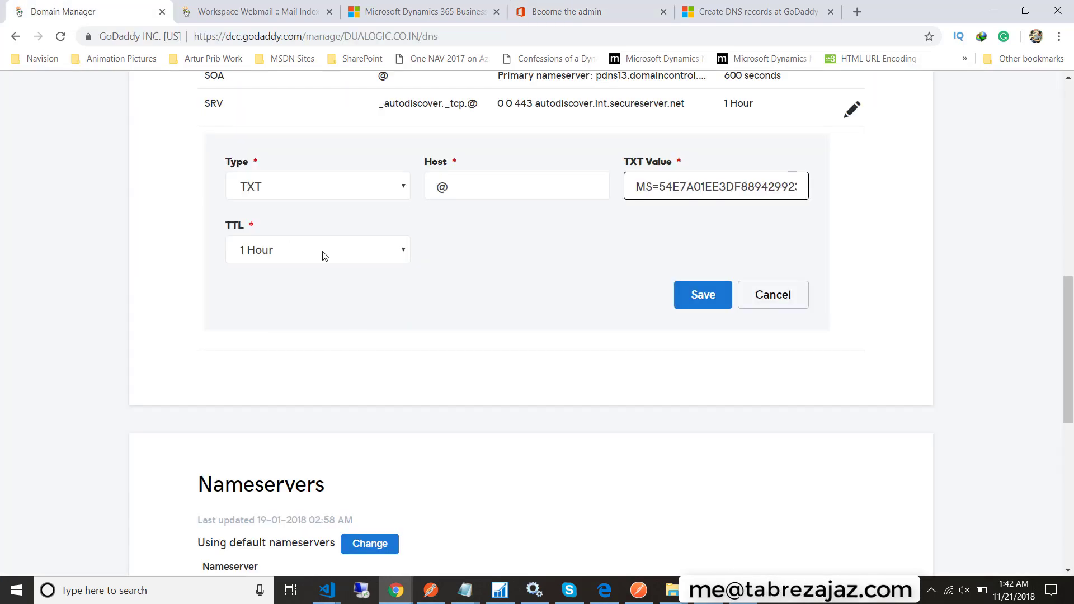
pyautogui.click(702, 294)
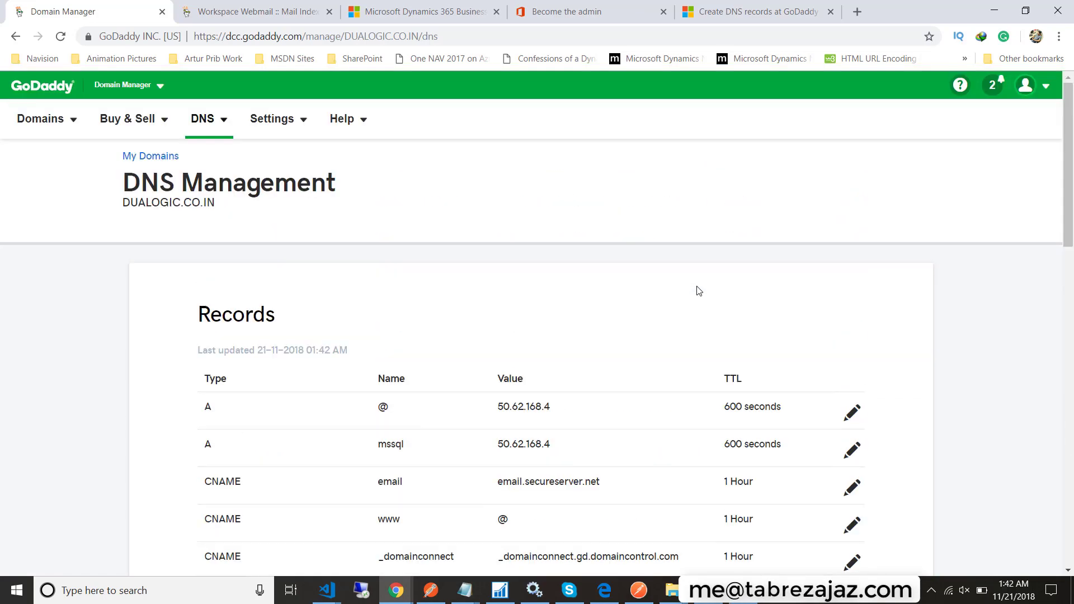
# Confirm the TXT record was added, becoming dualogic.co.in admin, then view it in GoDaddy.
pyautogui.click(577, 12)
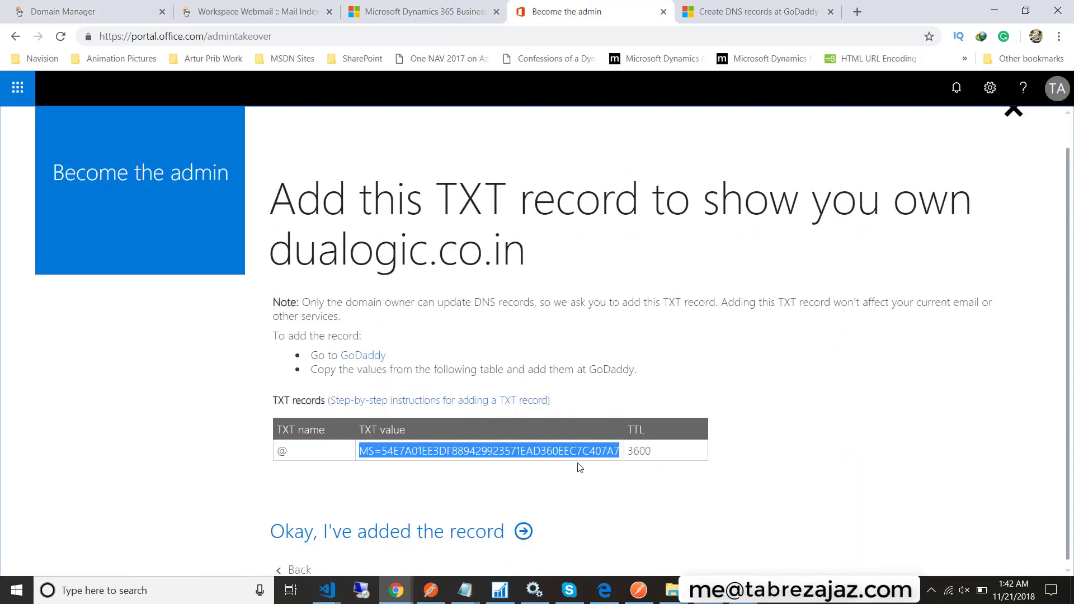
pyautogui.click(388, 531)
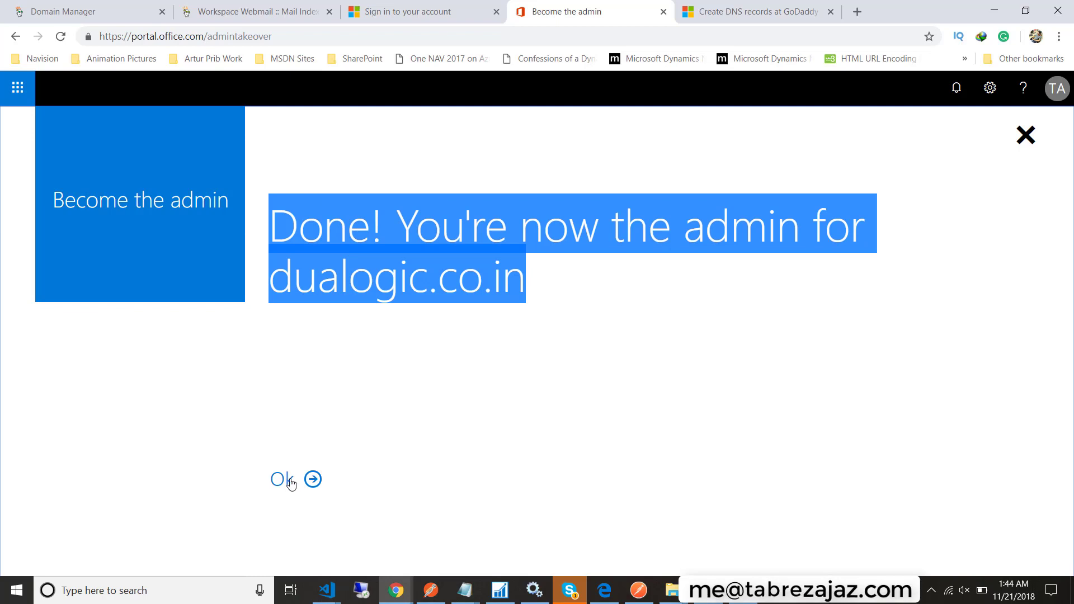
pyautogui.click(312, 479)
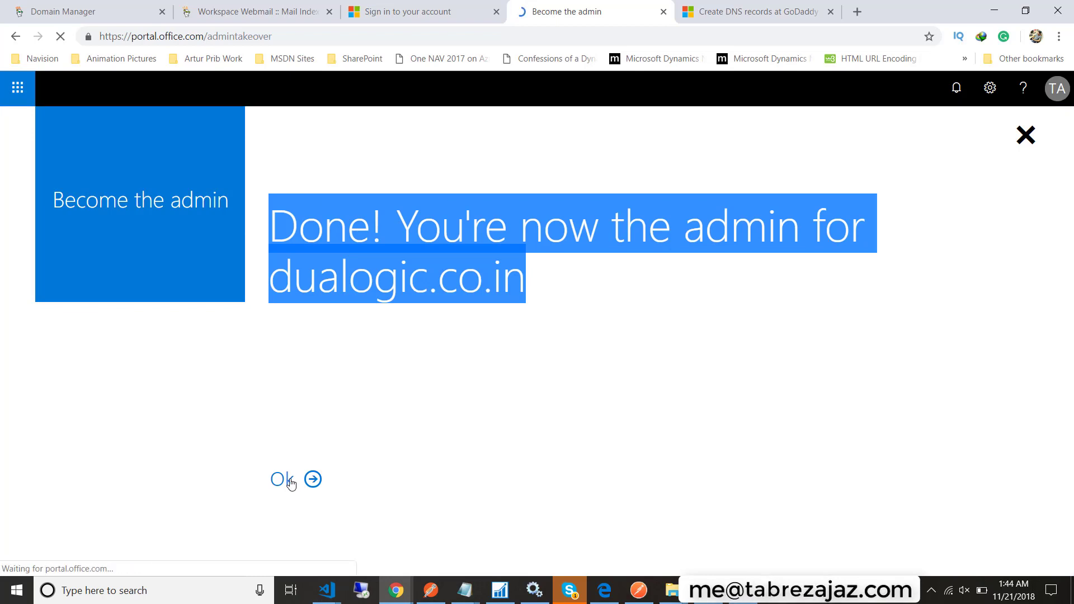
pyautogui.click(312, 478)
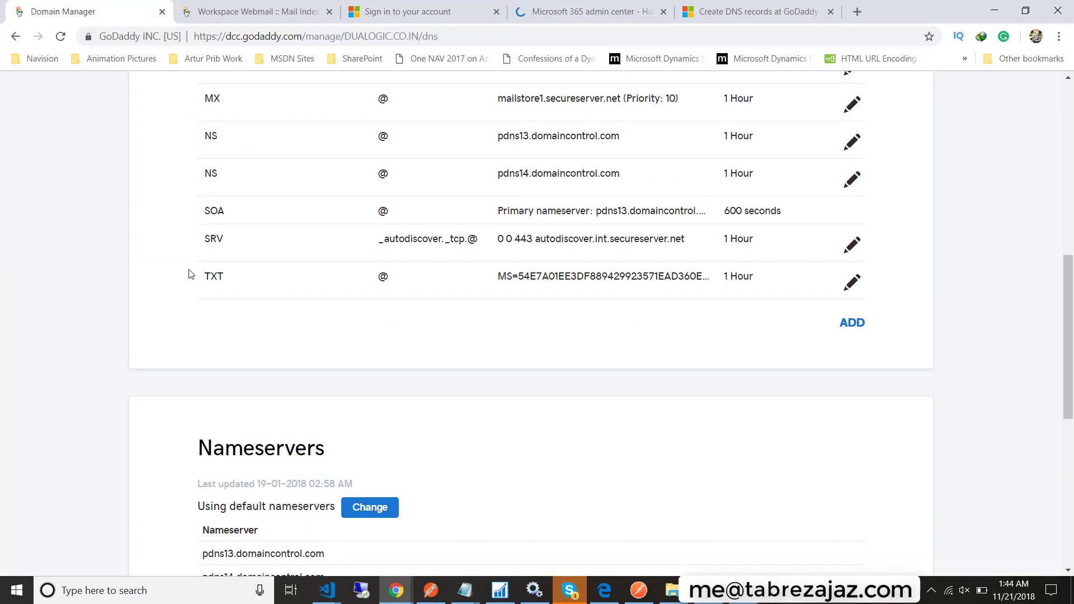
# Go to the Active users list in Microsoft 365 admin center.
pyautogui.click(589, 12)
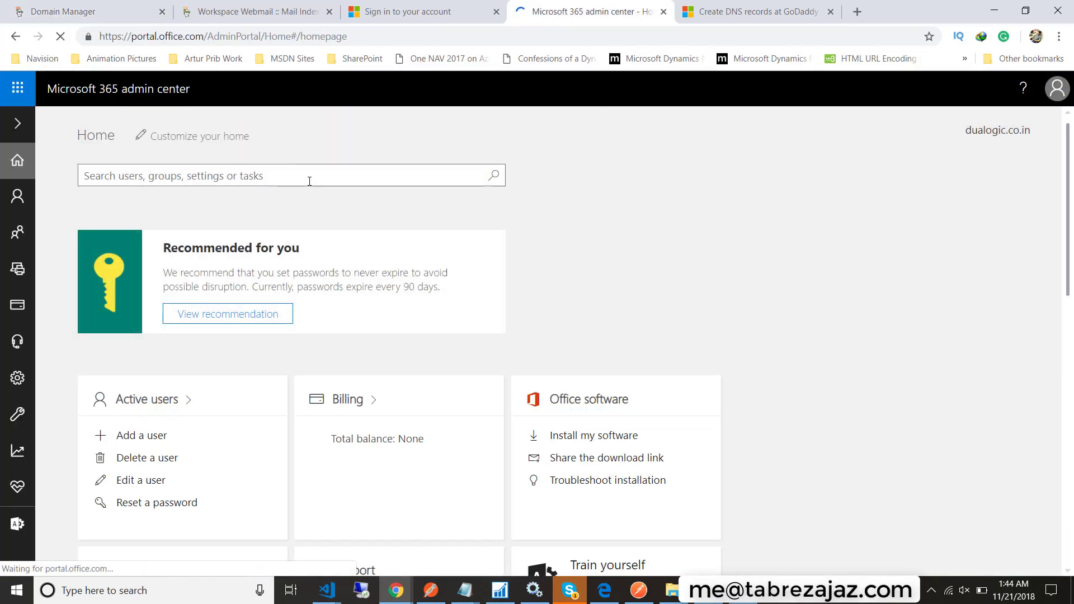
pyautogui.click(18, 197)
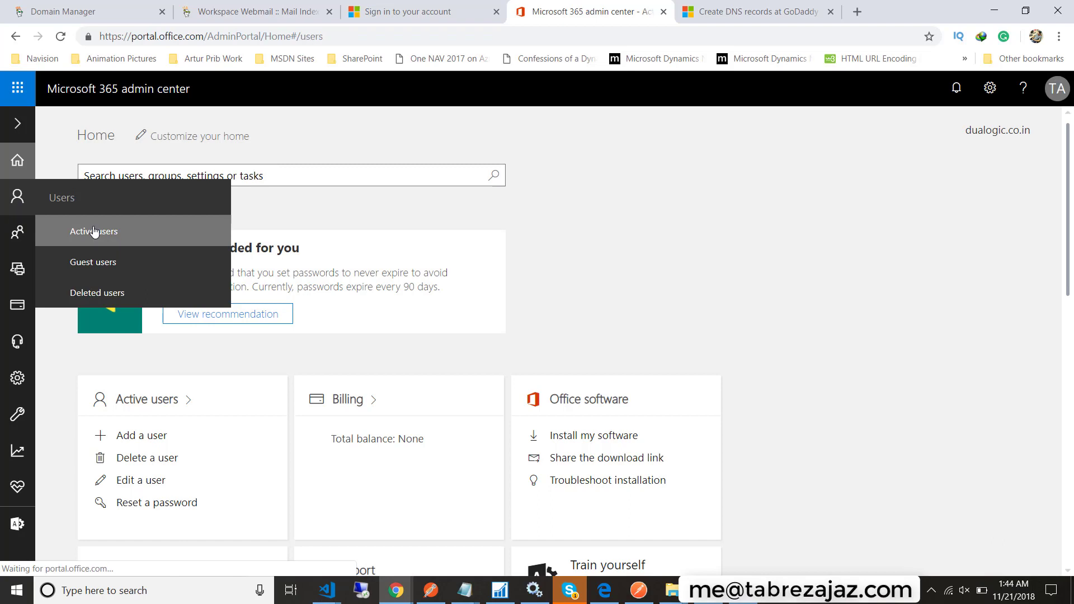
pyautogui.click(93, 231)
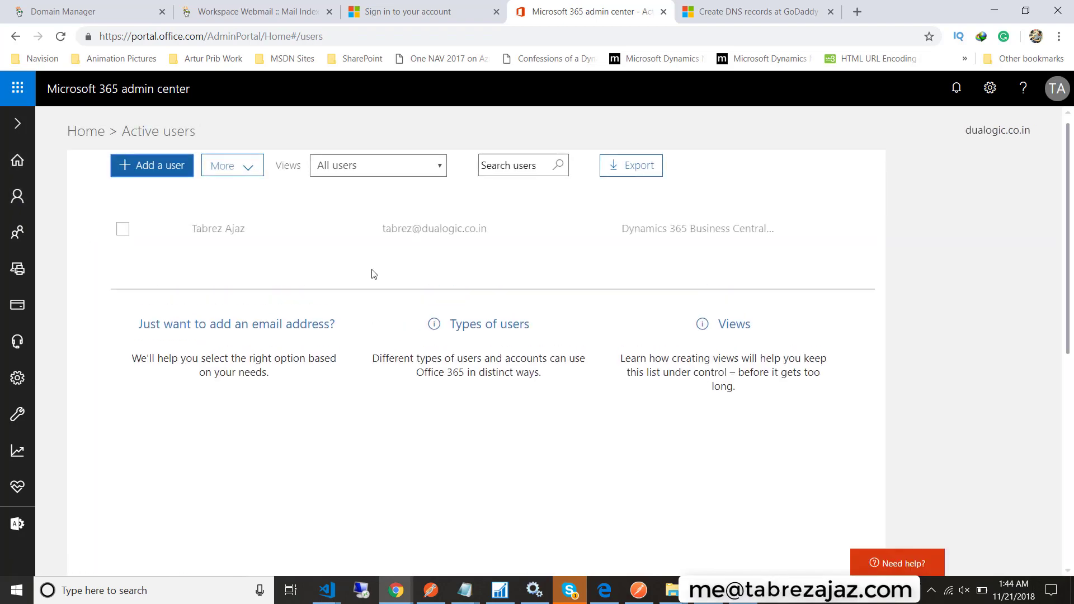
pyautogui.click(151, 165)
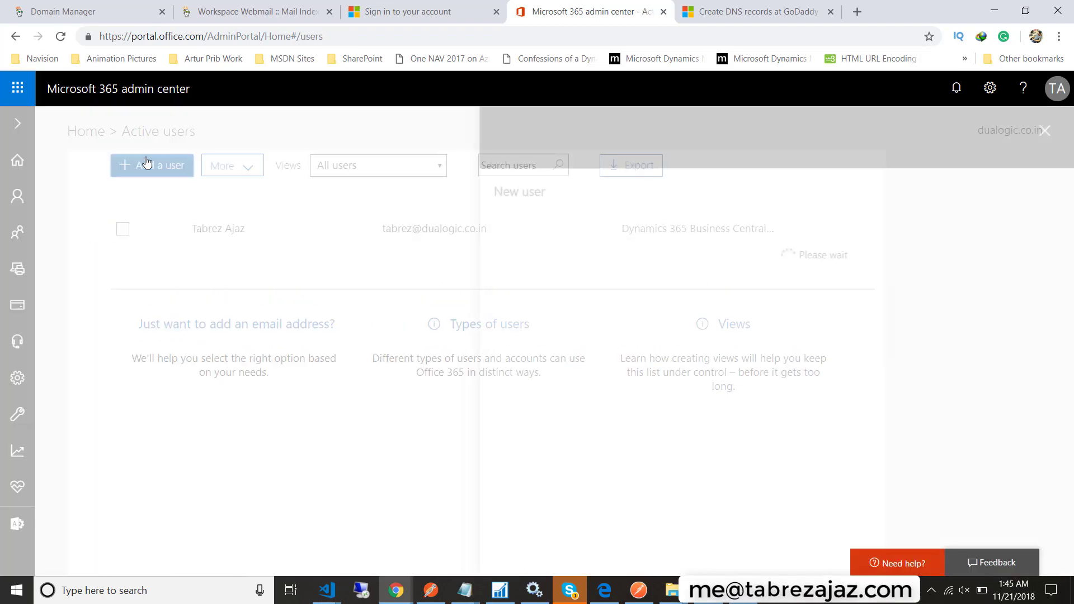
pyautogui.click(151, 165)
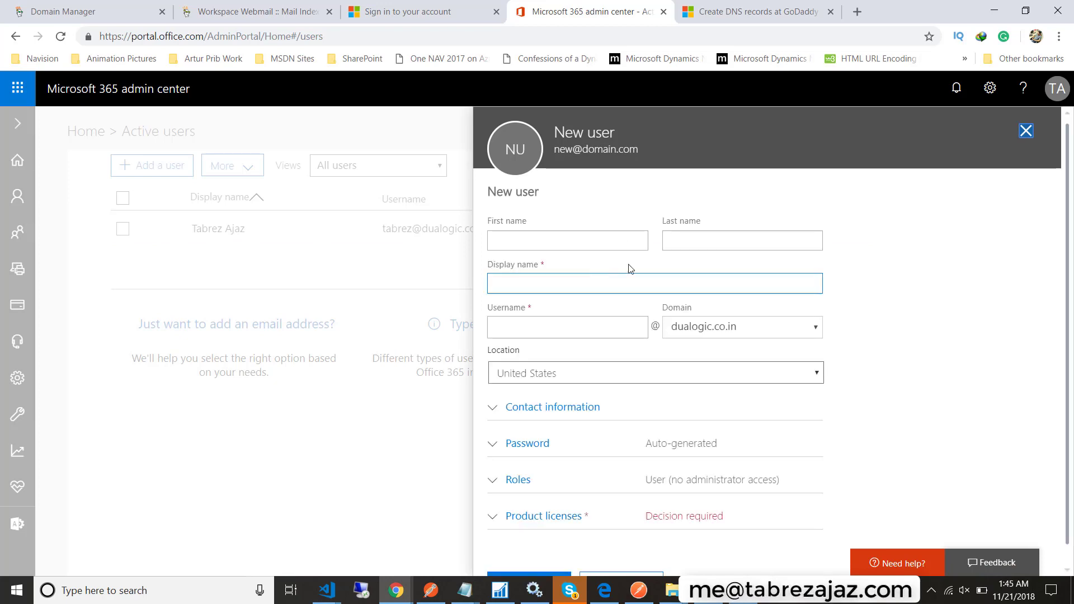
pyautogui.click(1025, 130)
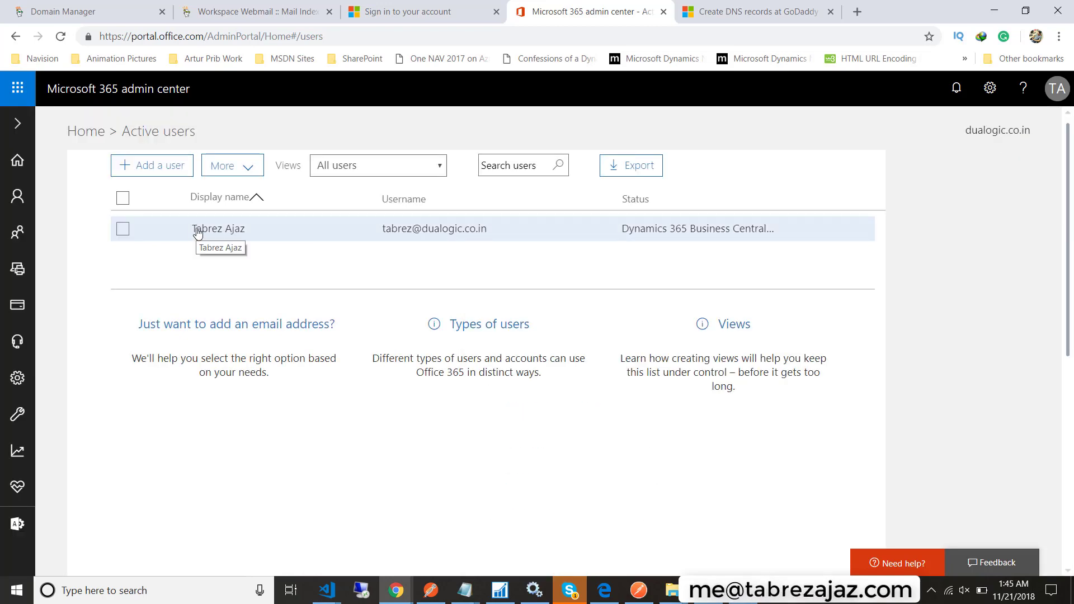
pyautogui.click(218, 228)
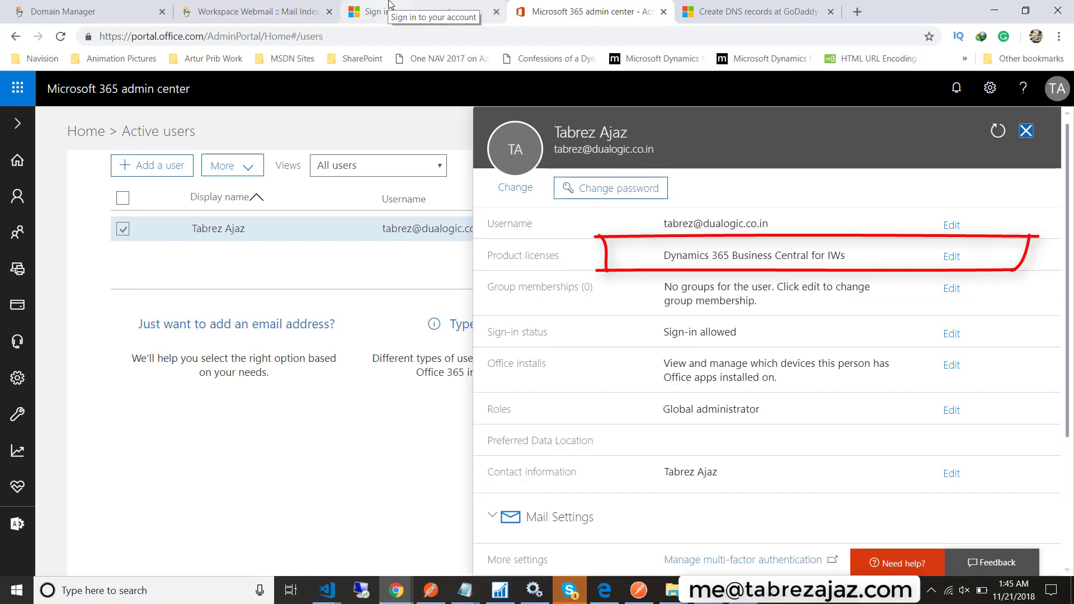
pyautogui.click(411, 11)
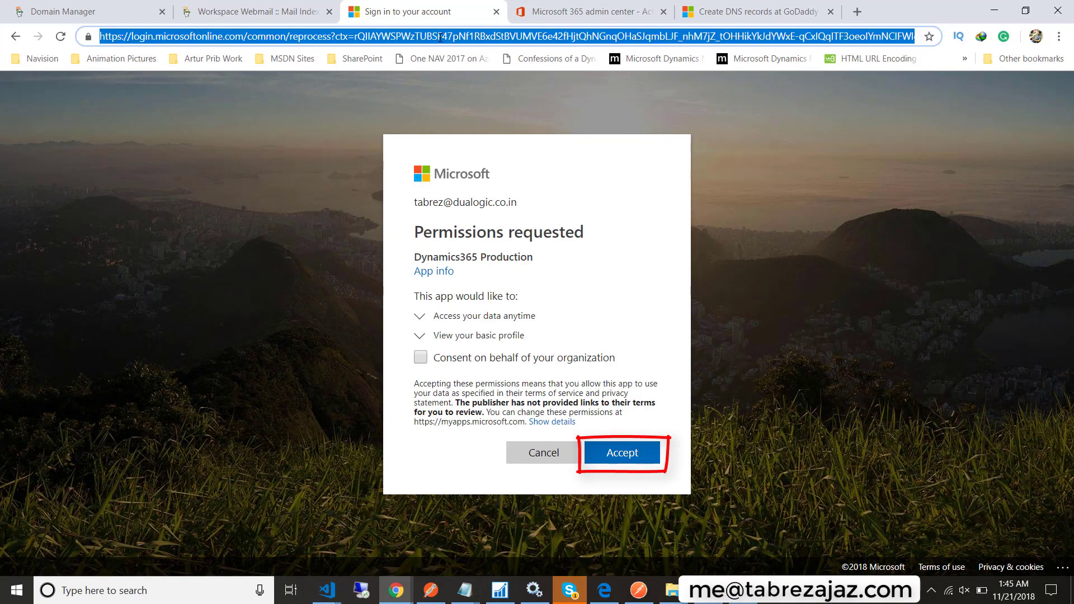
# Accept the Dynamics365 Production permissions request.
pyautogui.click(620, 453)
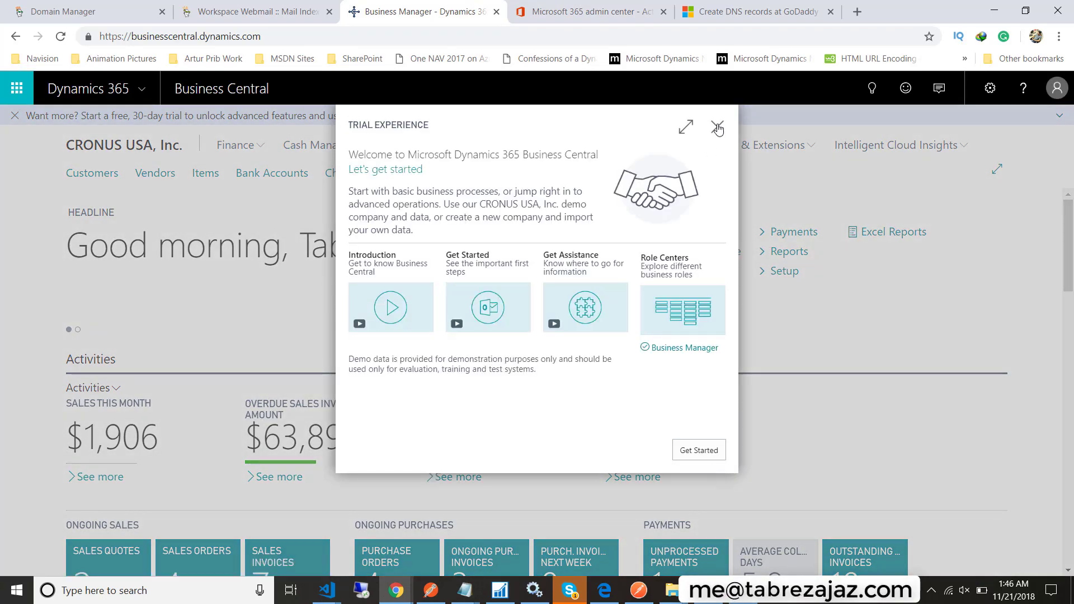
# Close the trial welcome and My Settings, then return to the user's admin center details.
pyautogui.click(717, 128)
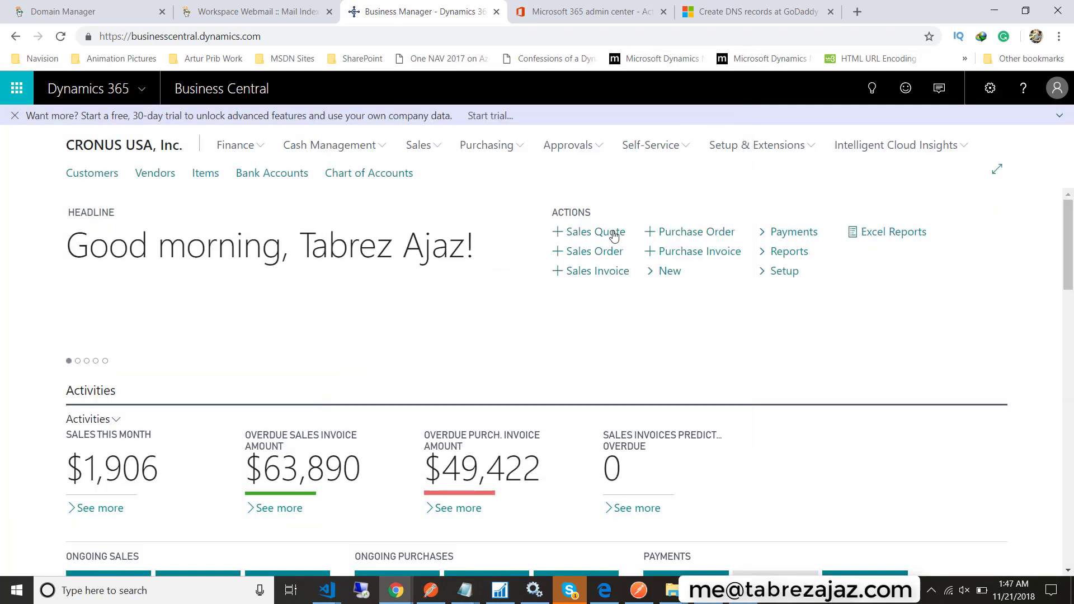
pyautogui.moveTo(258, 148)
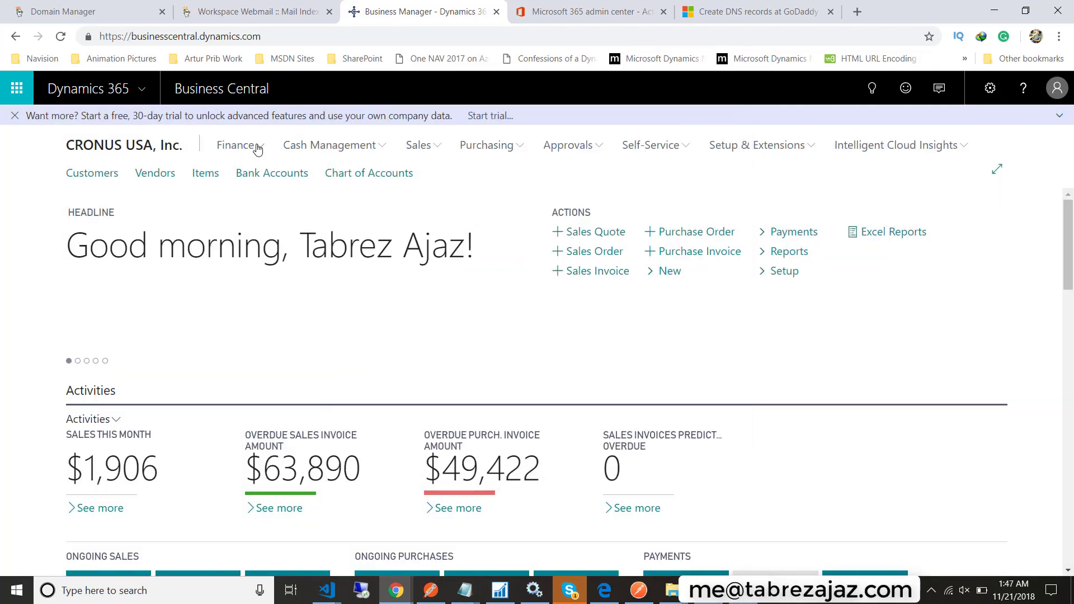
pyautogui.click(756, 144)
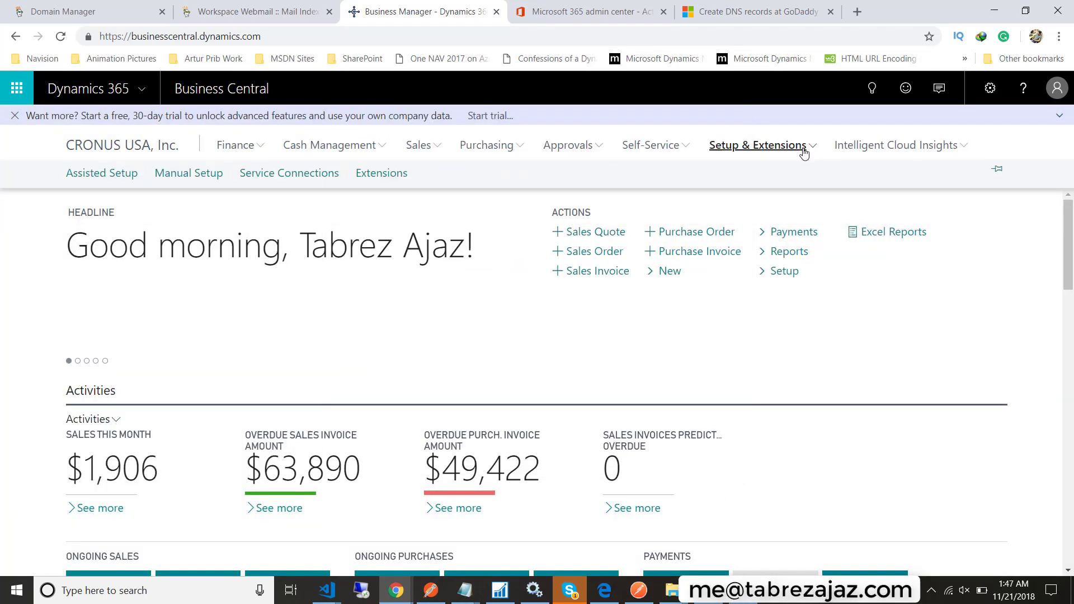
pyautogui.scroll(-3)
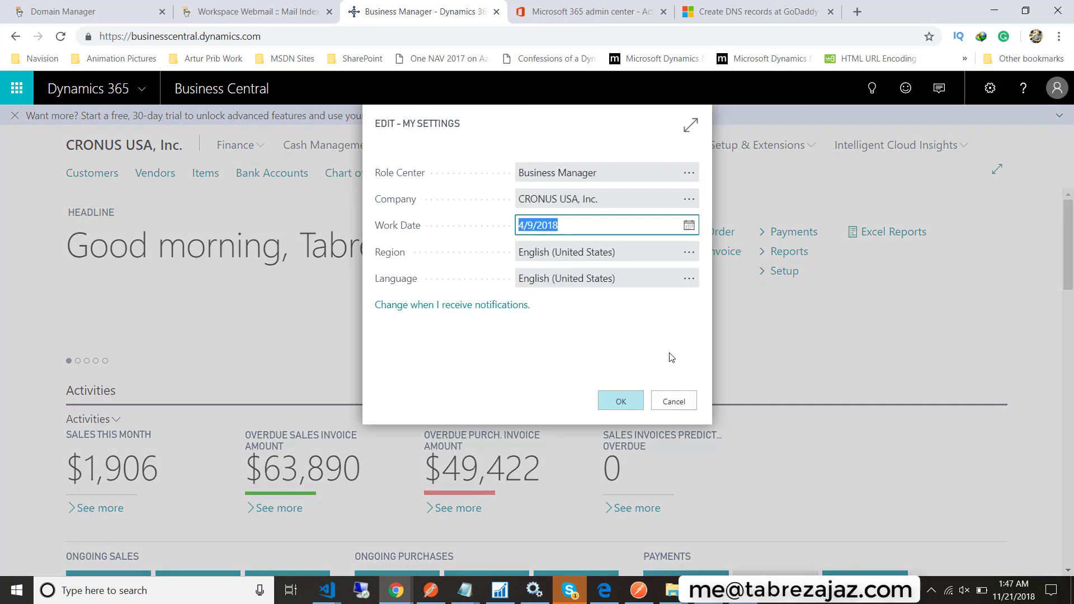
pyautogui.click(673, 401)
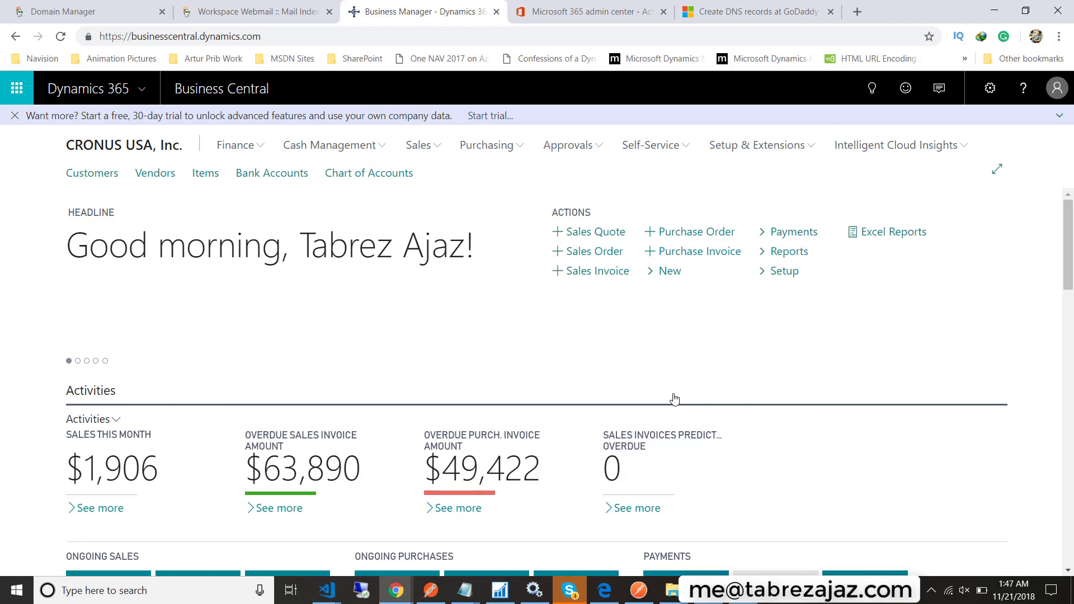
pyautogui.click(589, 12)
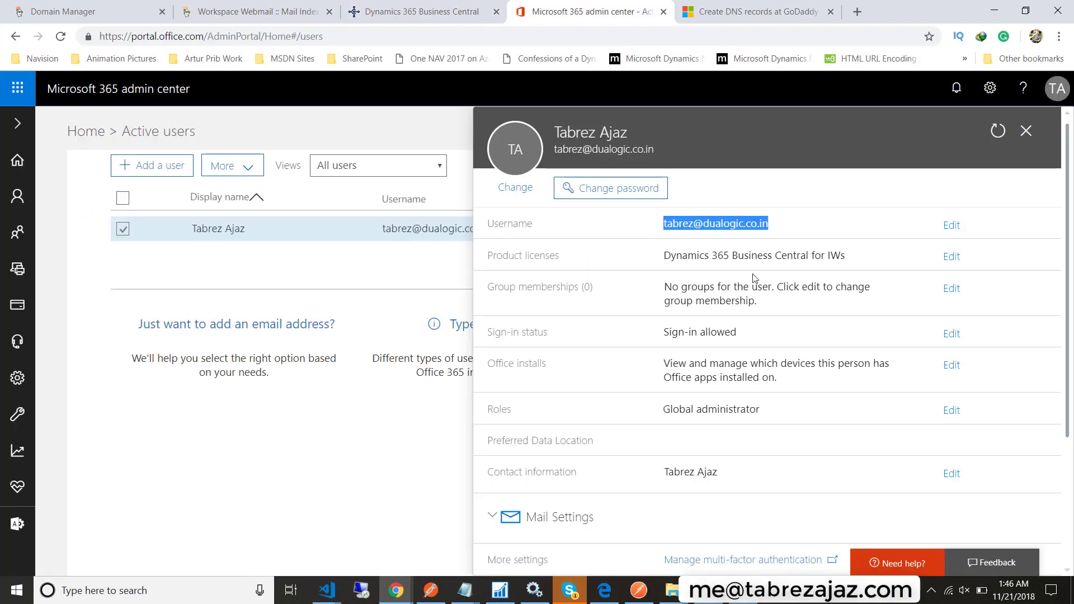
pyautogui.scroll(-3)
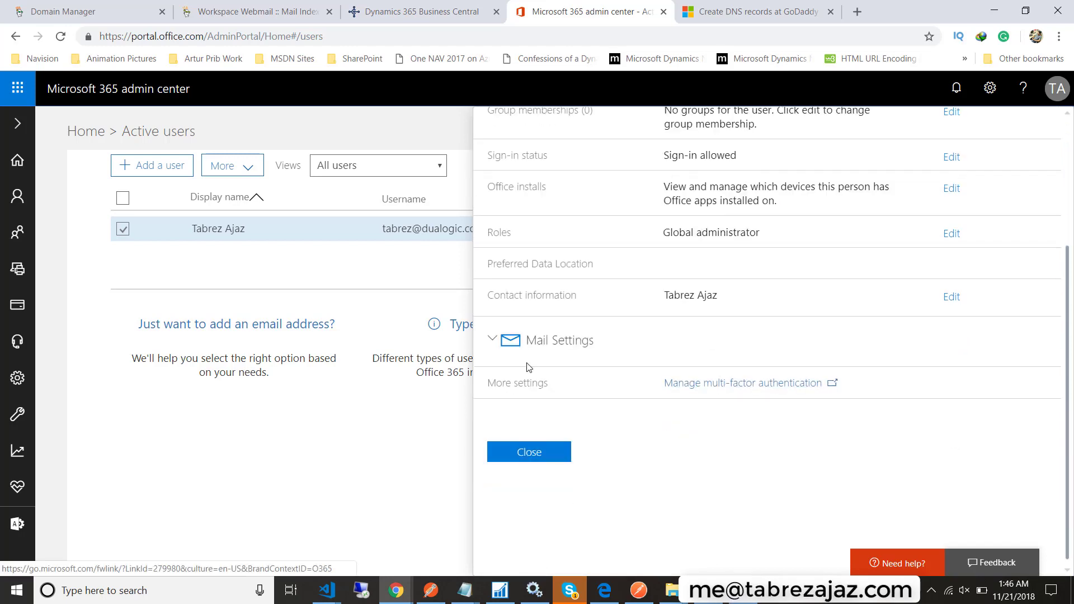